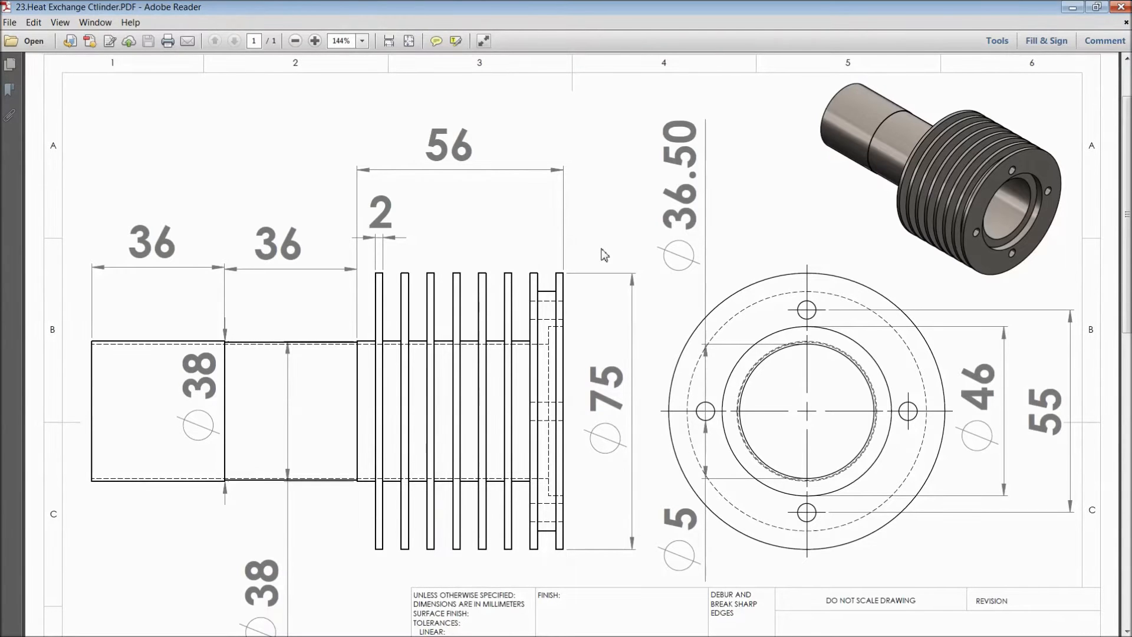
mouse_move(973, 200)
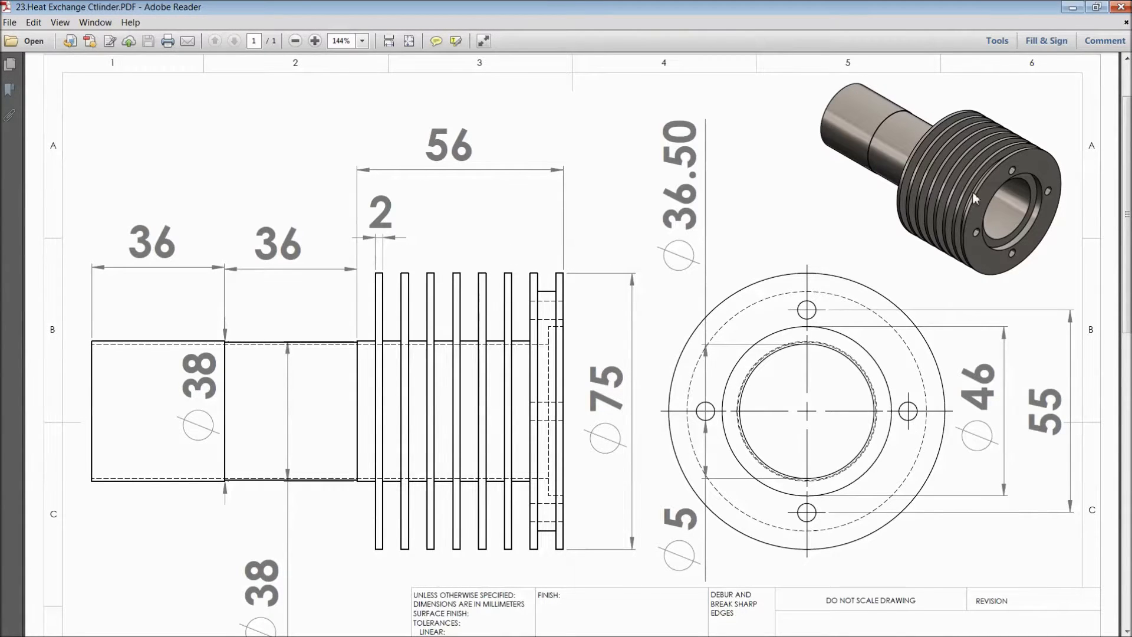
mouse_move(967, 224)
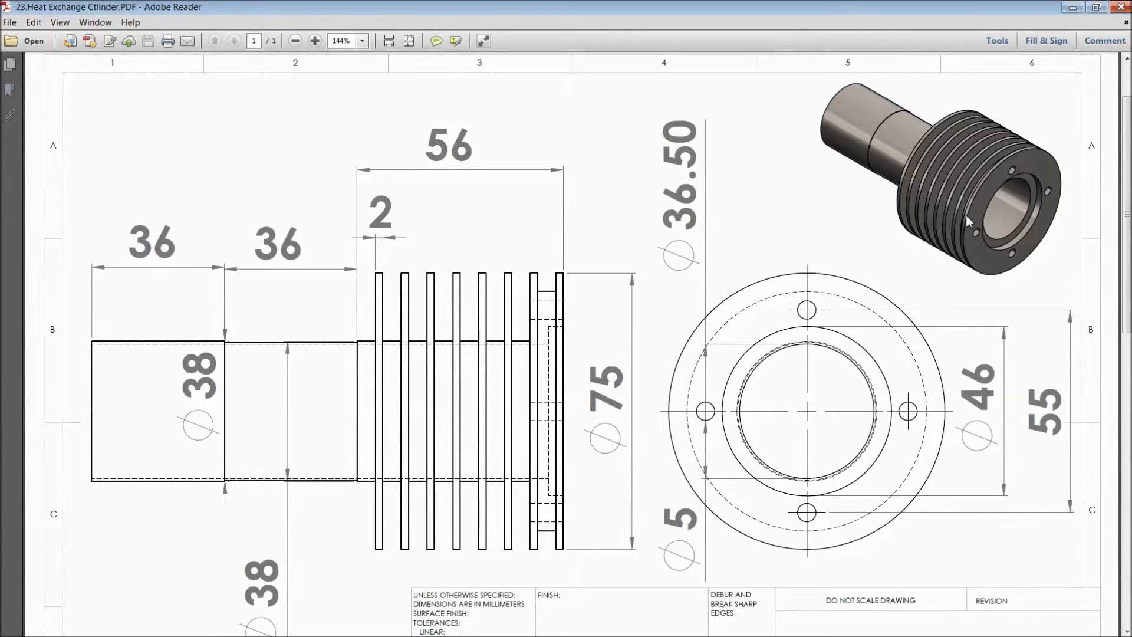
mouse_move(354, 382)
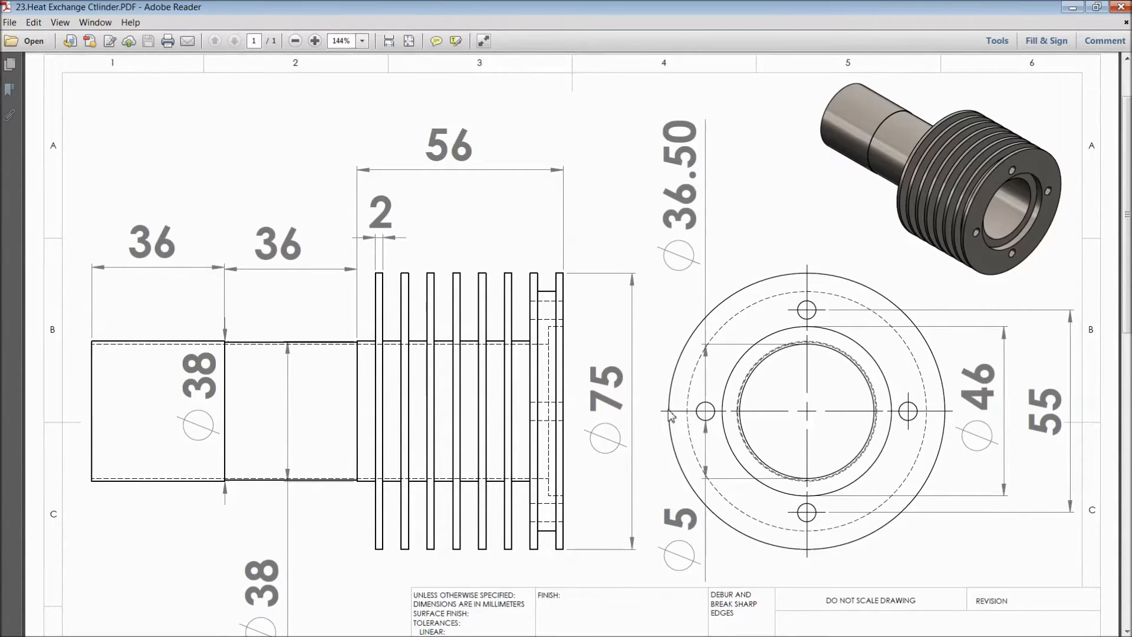
mouse_move(629, 457)
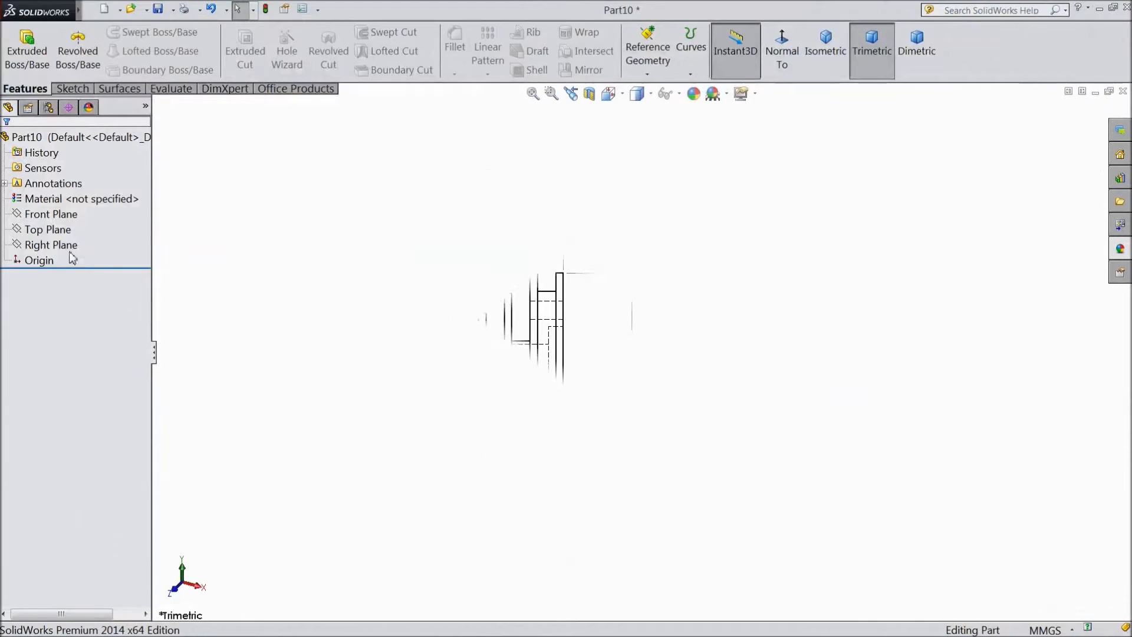
Sketch a 36.5 mm diameter circle on the Right Plane.
left_click(51, 246)
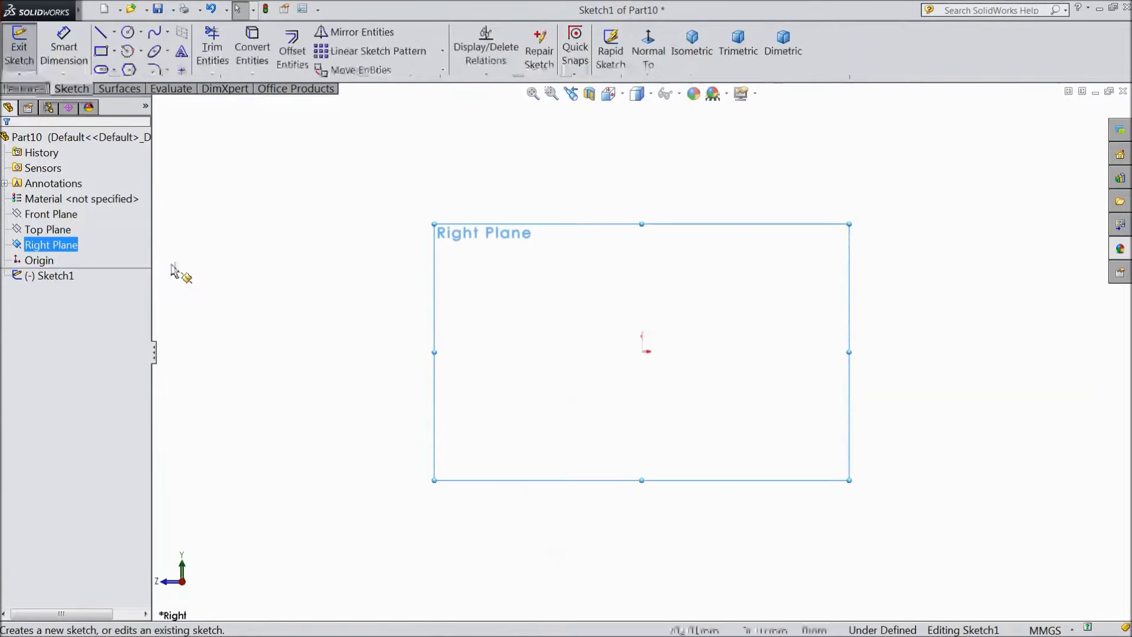
left_click(127, 32)
type("3")
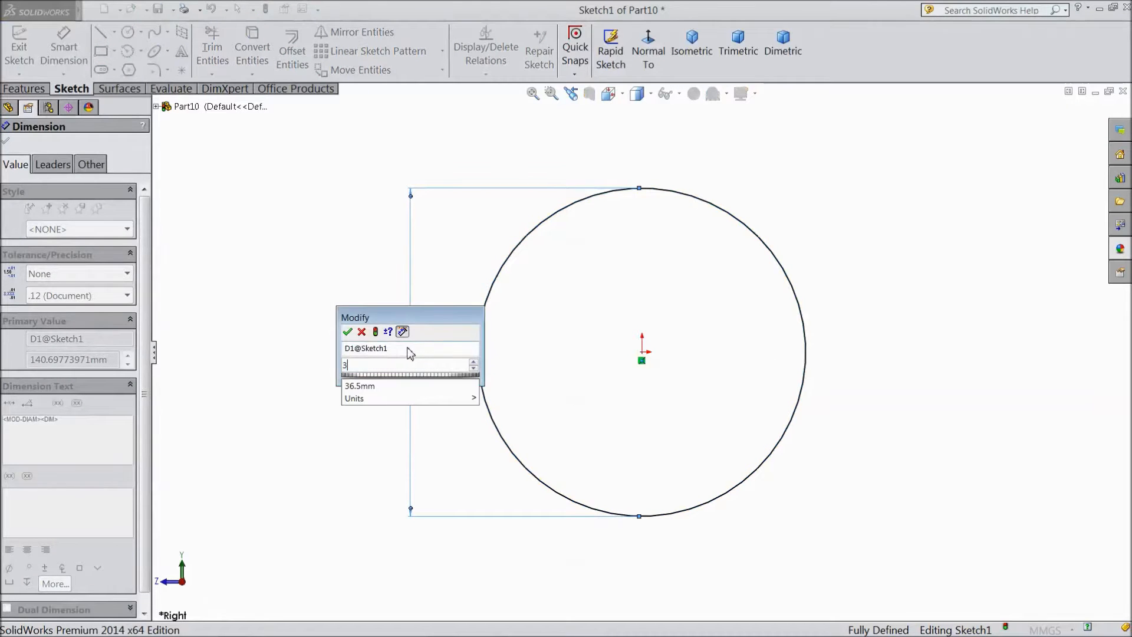
left_click(347, 332)
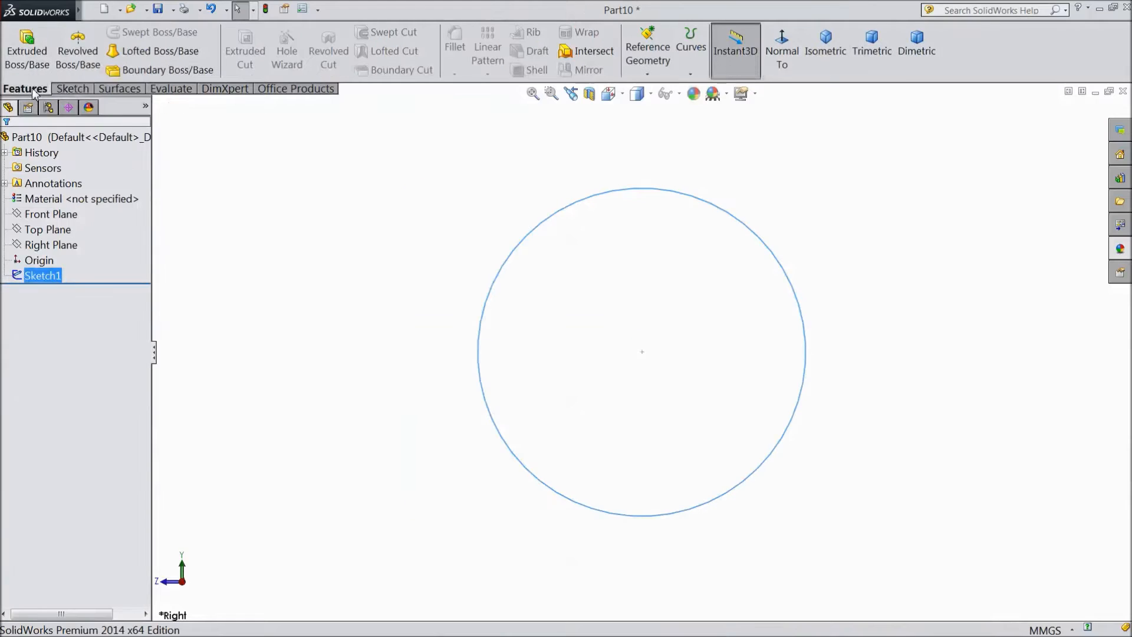
Extrude the circle 36 mm into the first shaft cylinder.
left_click(27, 51)
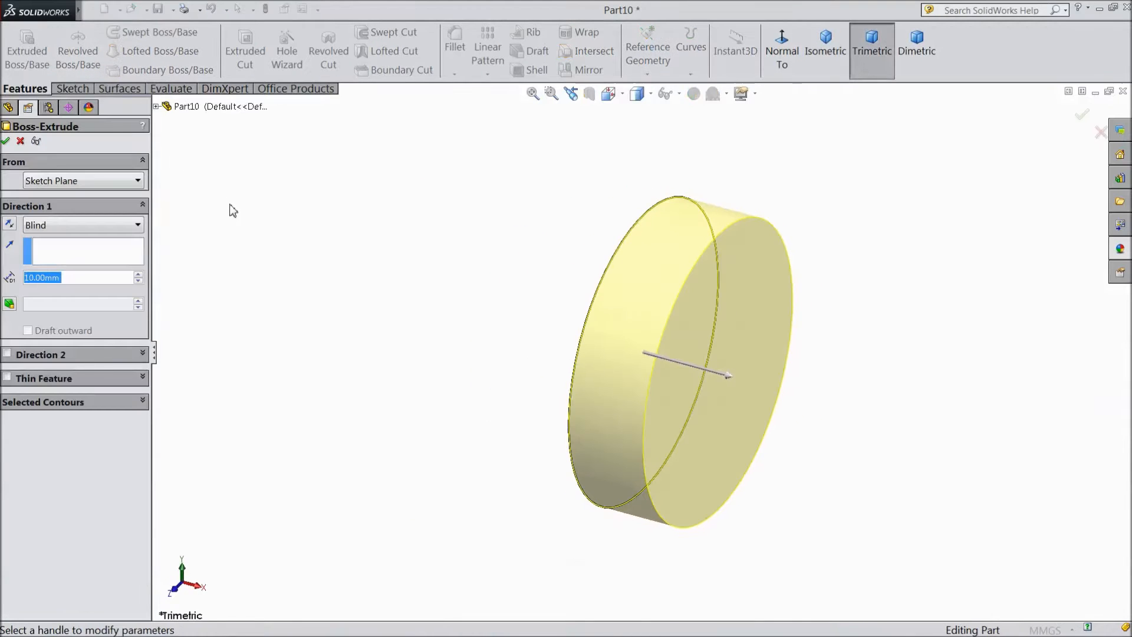
type("36")
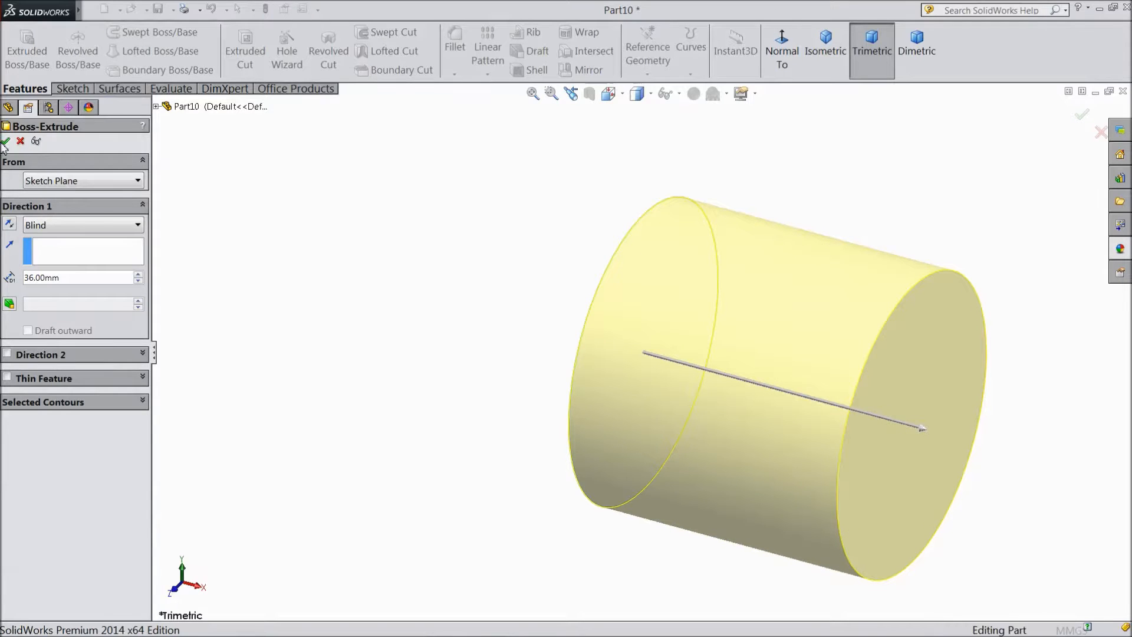
left_click(5, 140)
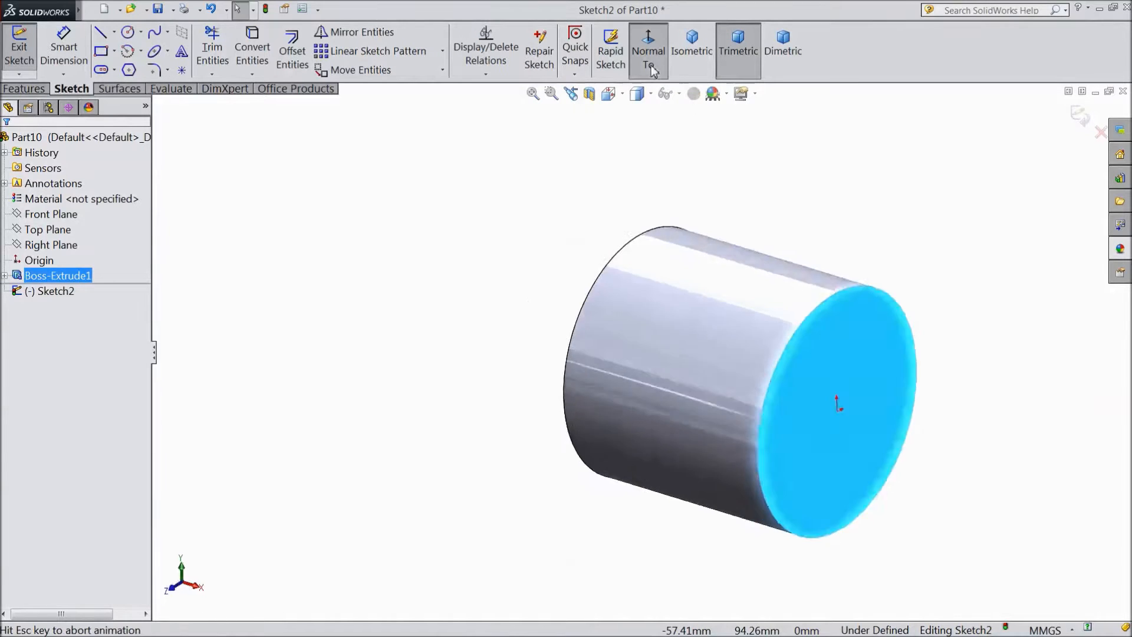
Sketch a 37.5 mm diameter circle on the shaft's end face.
left_click(647, 49)
type("3")
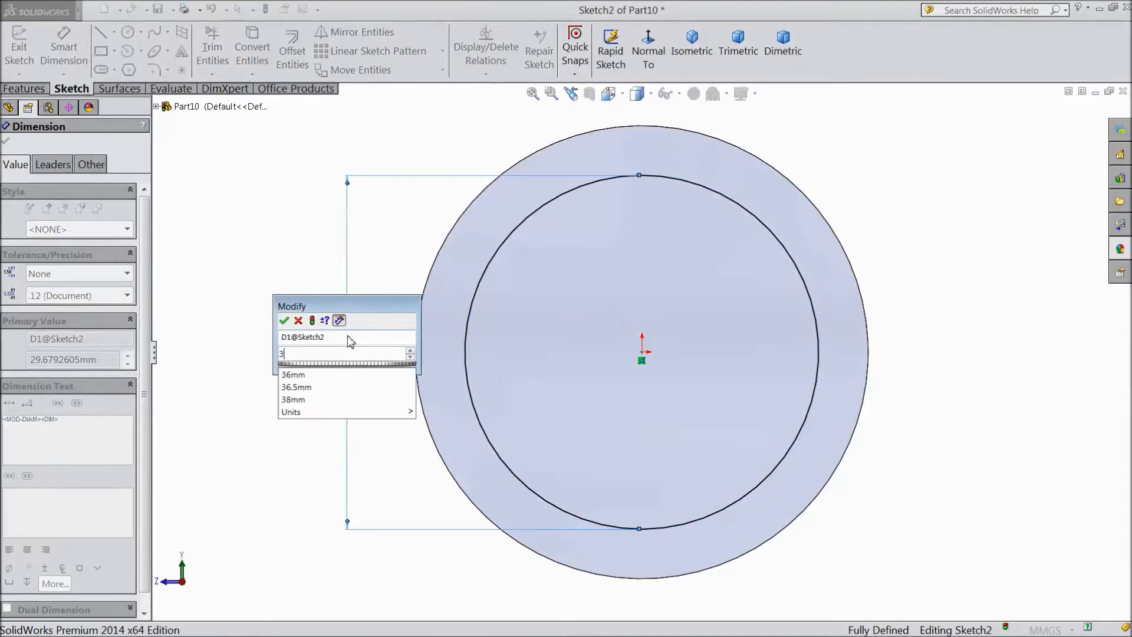
type("7.5")
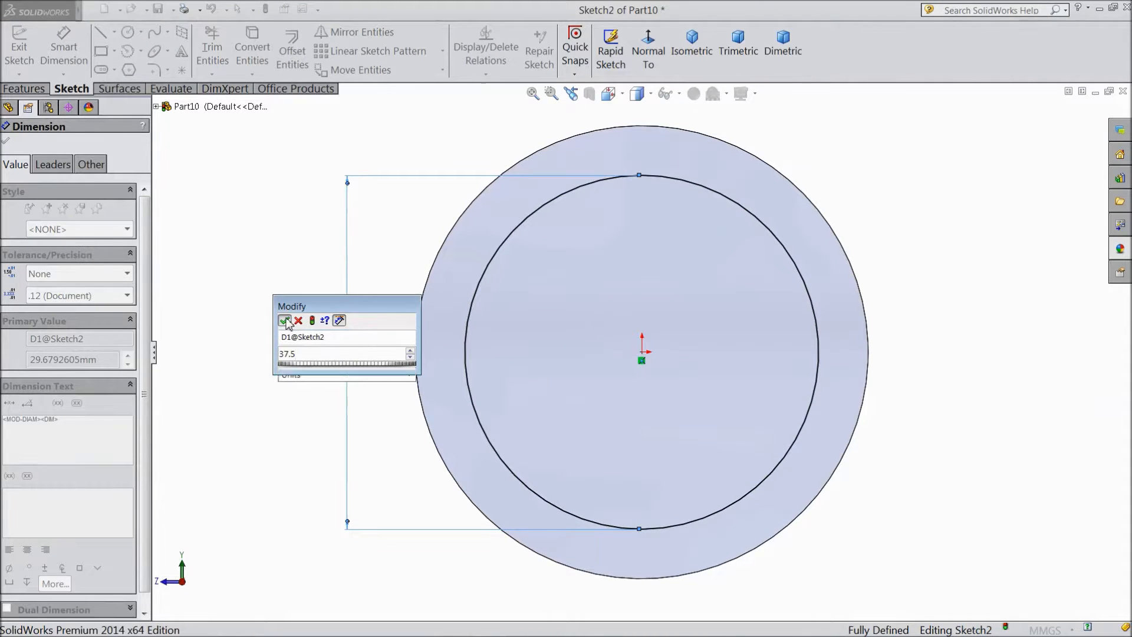
left_click(285, 321)
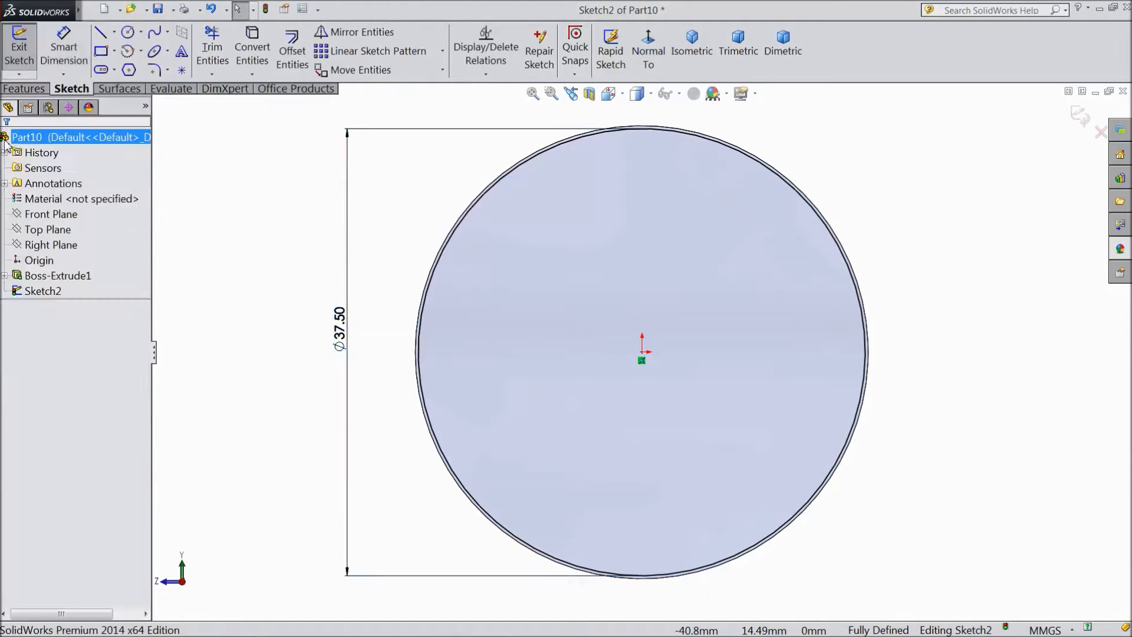
Extrude it 36 mm as the second shaft section and select the far end face.
left_click(27, 48)
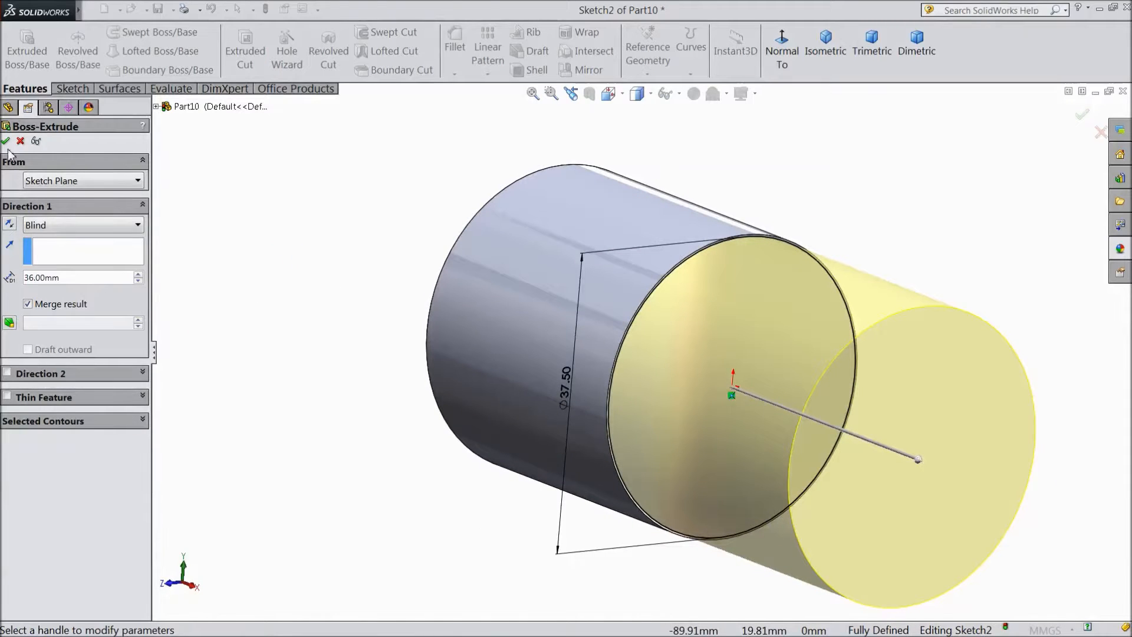
left_click(7, 140)
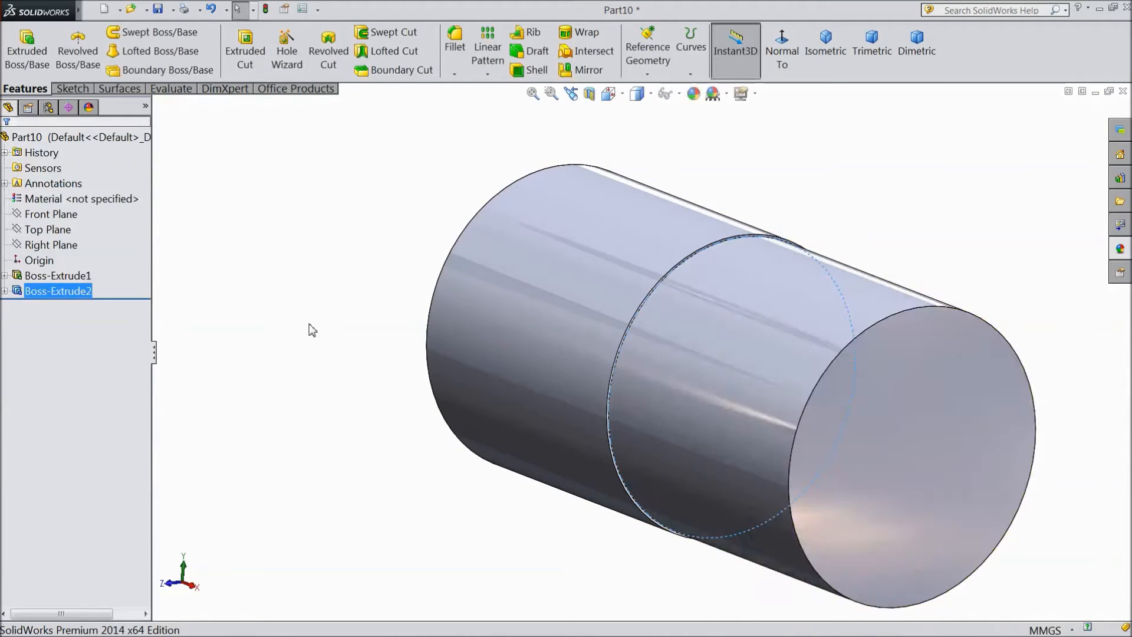
left_click(860, 480)
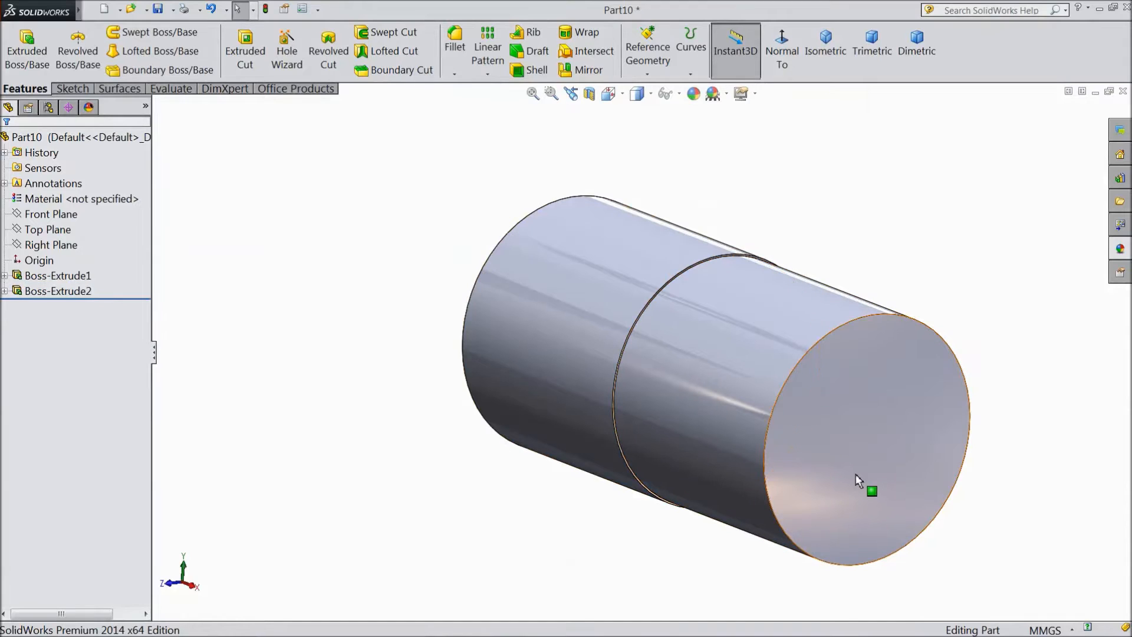
Sketch a 38 mm diameter circle centred on the new end face.
left_click(871, 491)
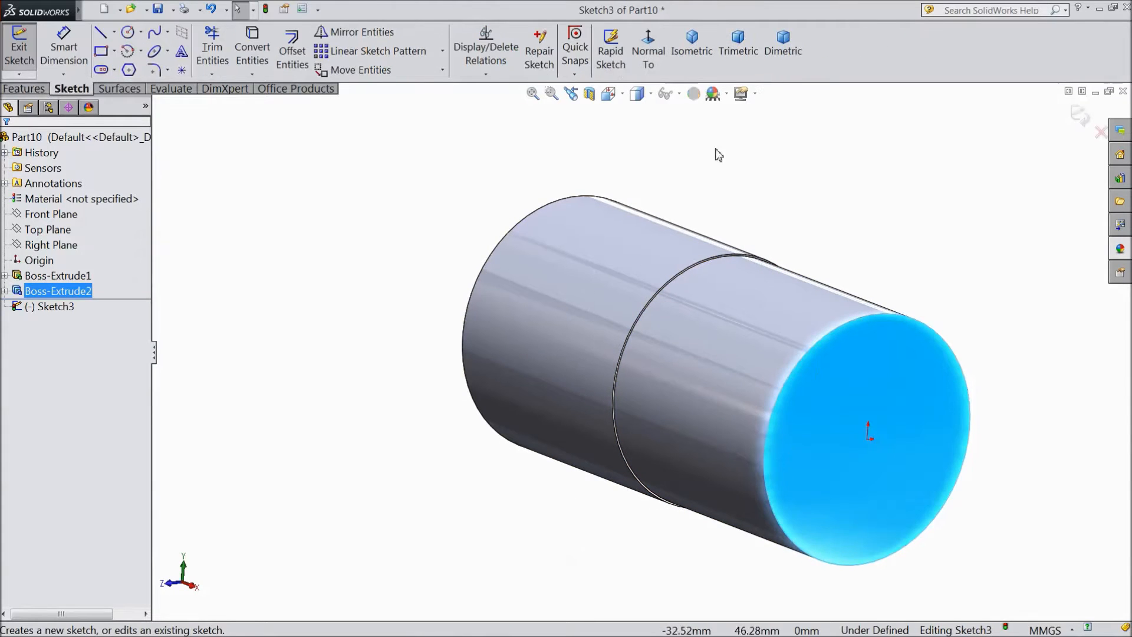
left_click(648, 44)
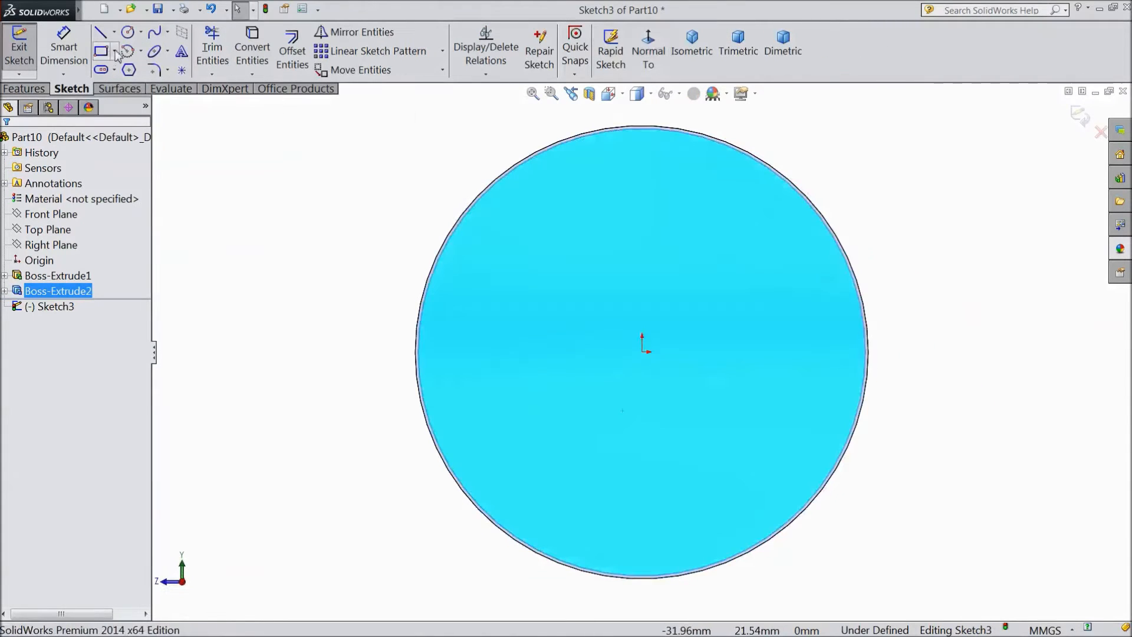
left_click(128, 32)
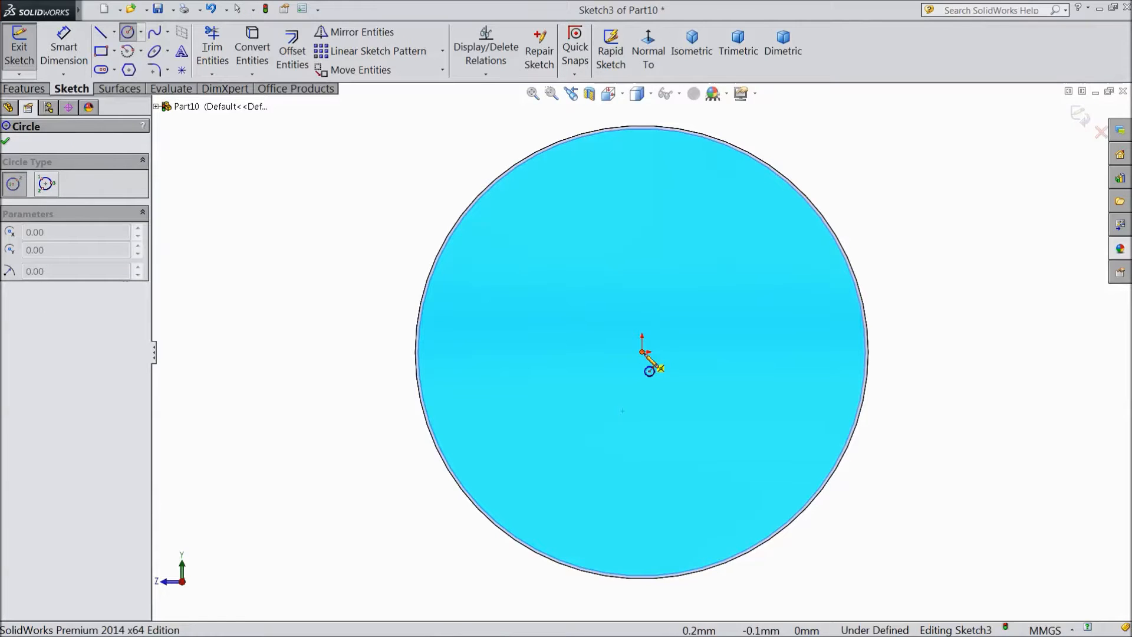
left_click(642, 353)
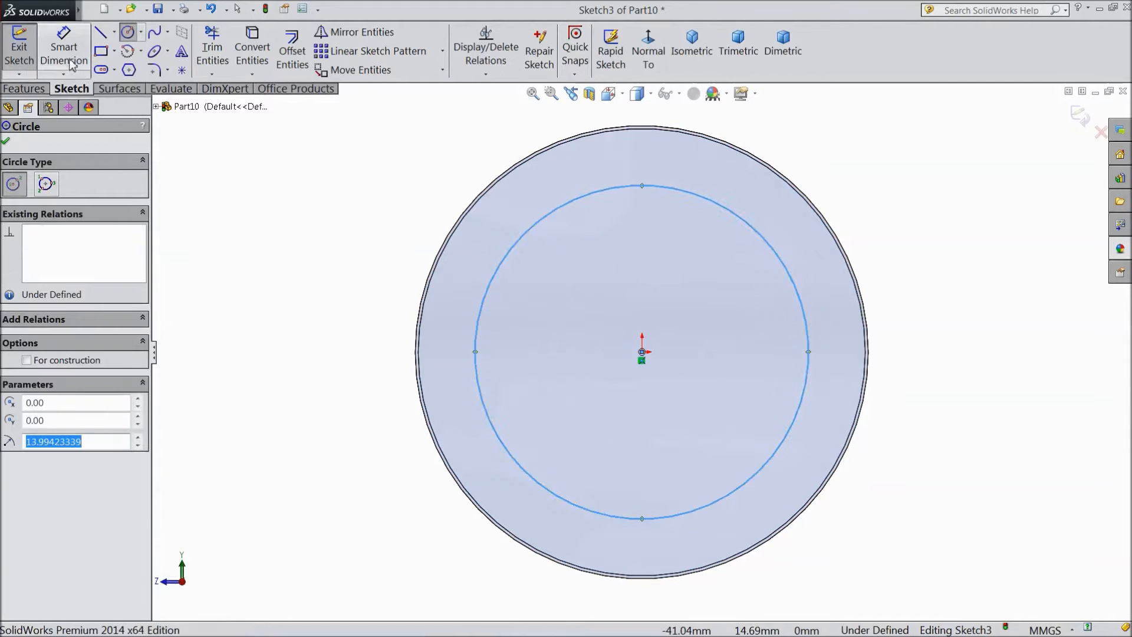
left_click(64, 53)
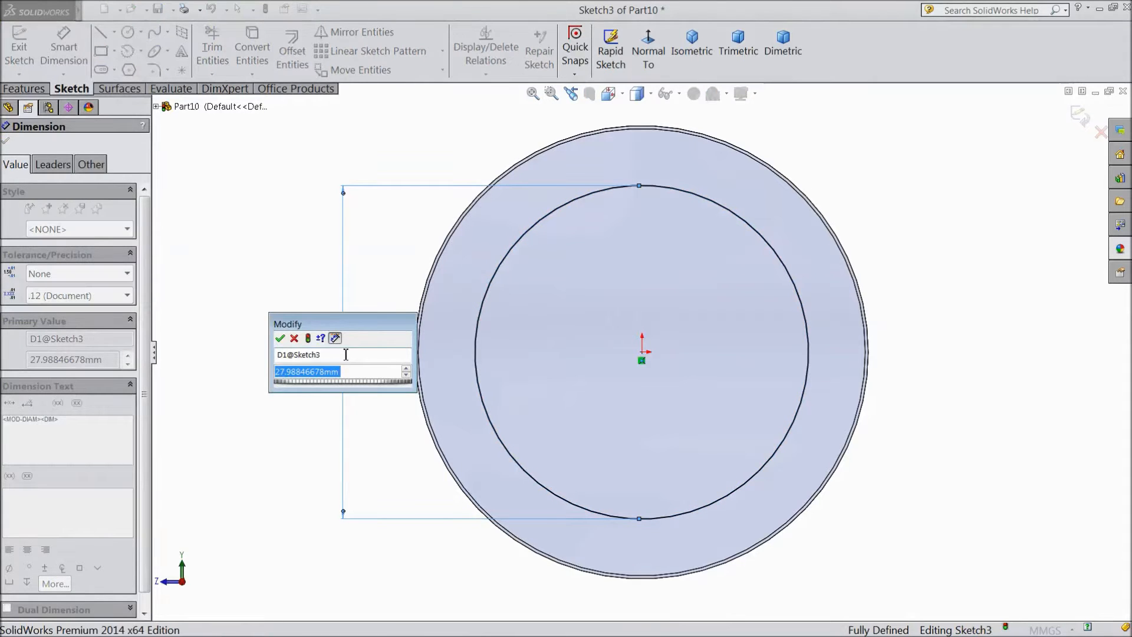
type("38")
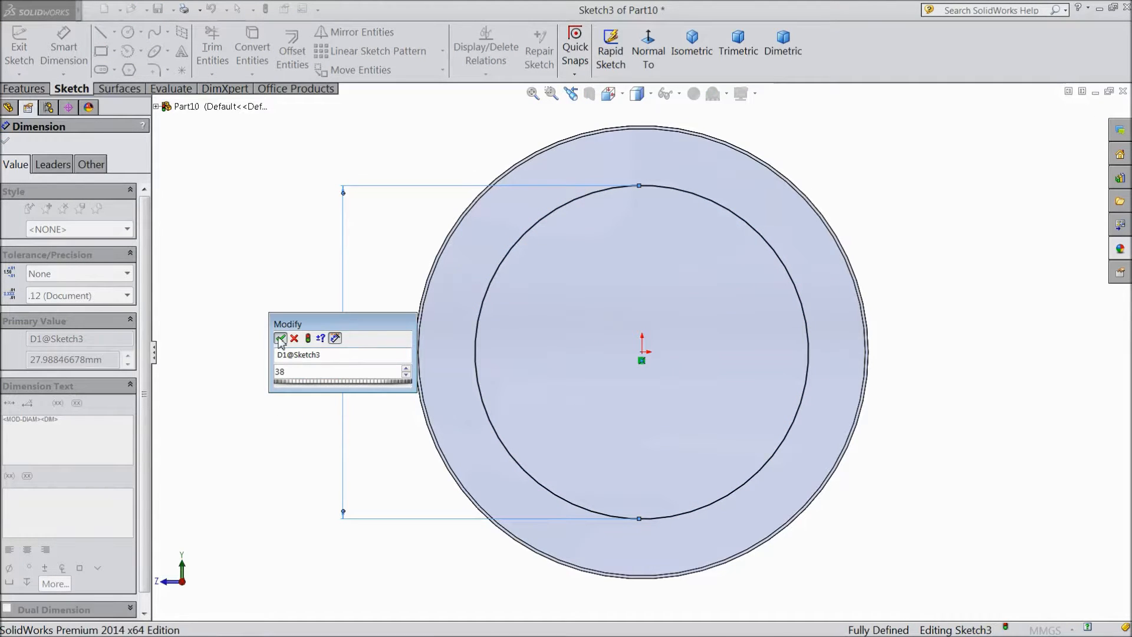
left_click(282, 340)
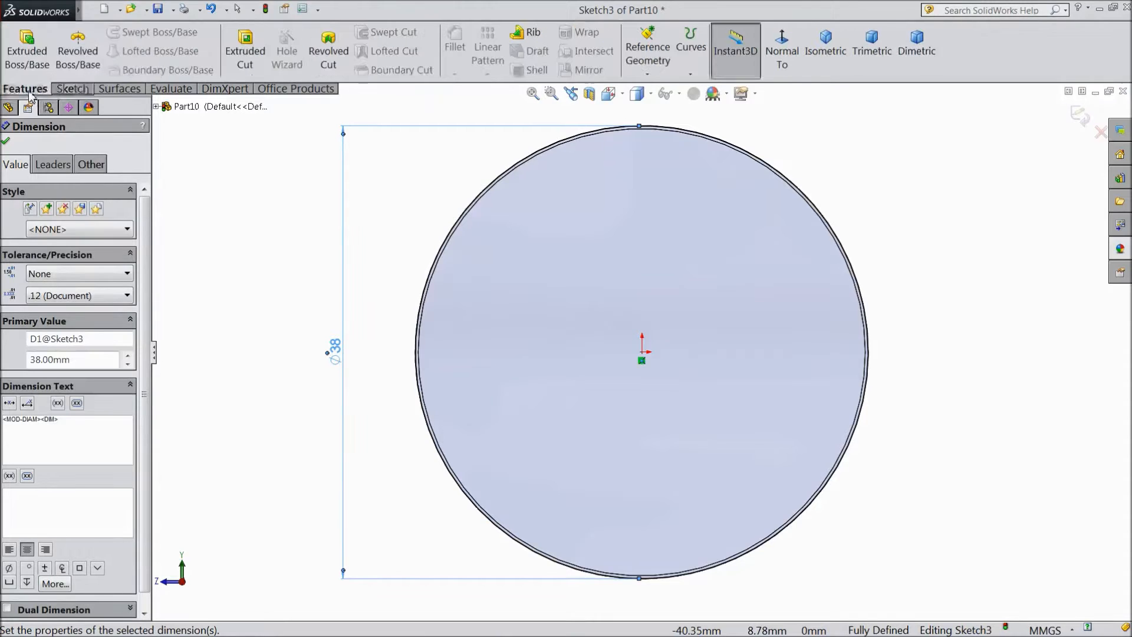
Extrude the 38 mm circle 36 mm as the third shaft section.
left_click(27, 51)
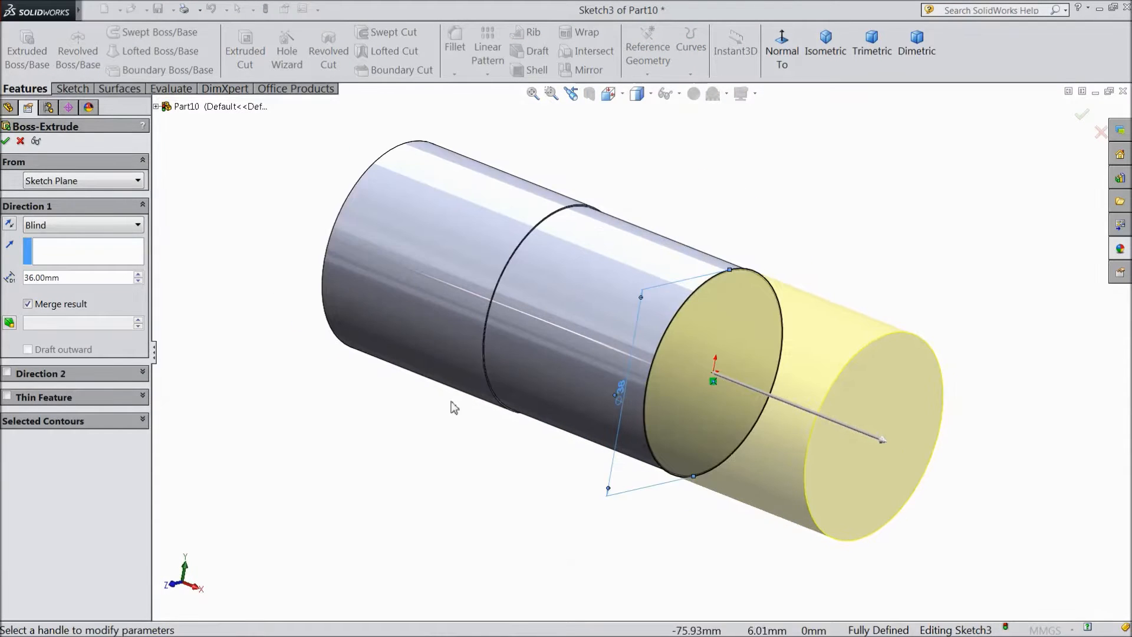
left_click(58, 277)
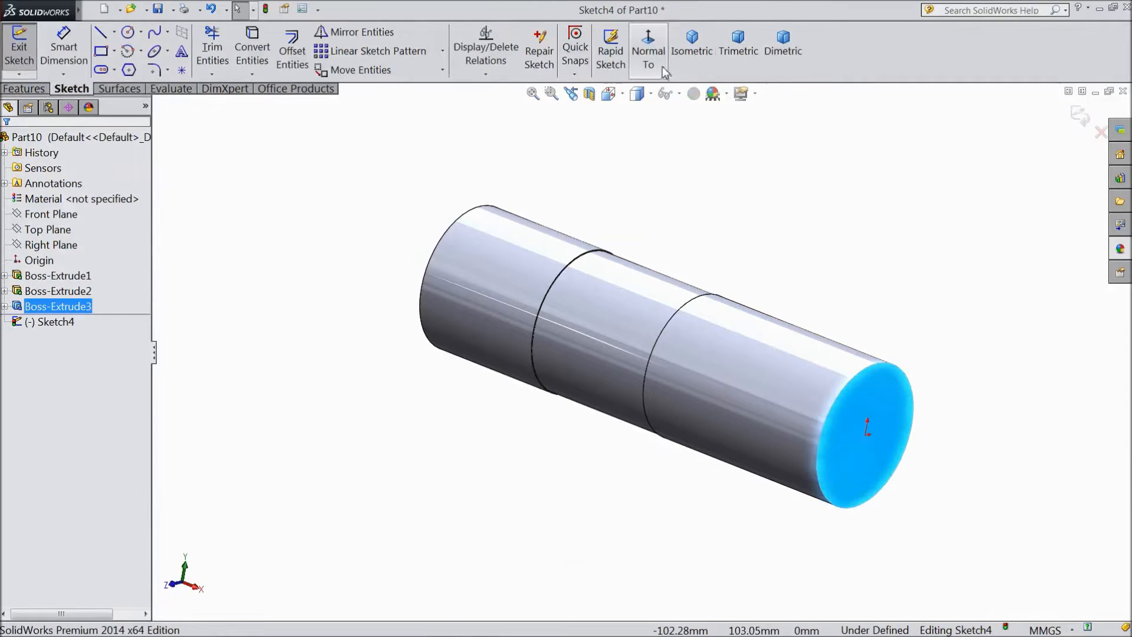
Sketch a 75 mm diameter circle on the end face and extrude it into the wide cylinder.
left_click(647, 47)
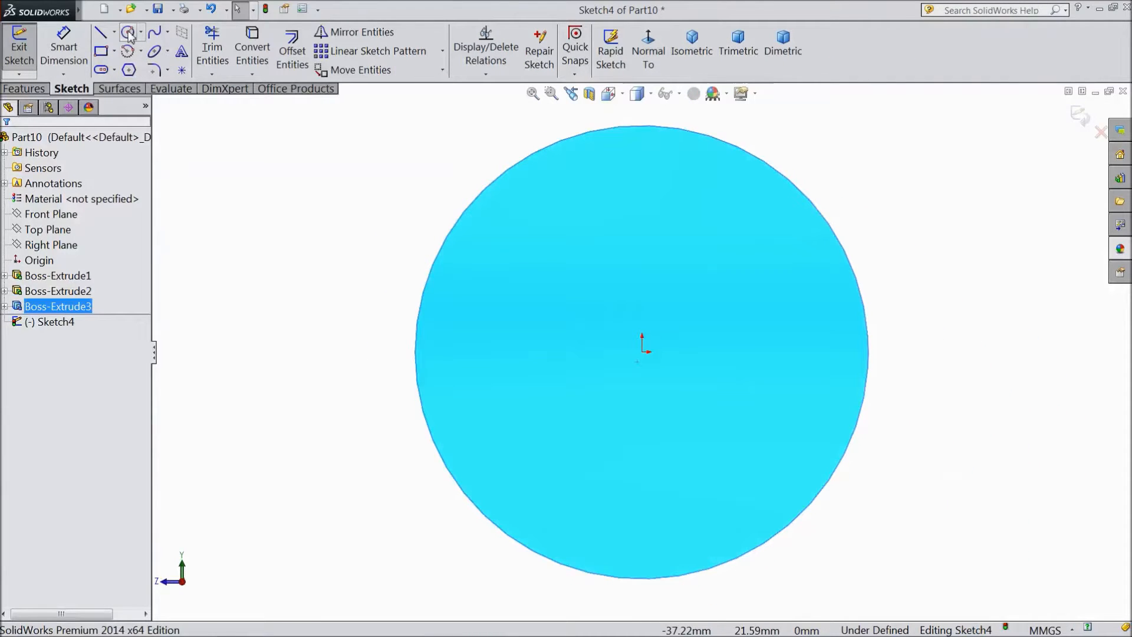
left_click(128, 31)
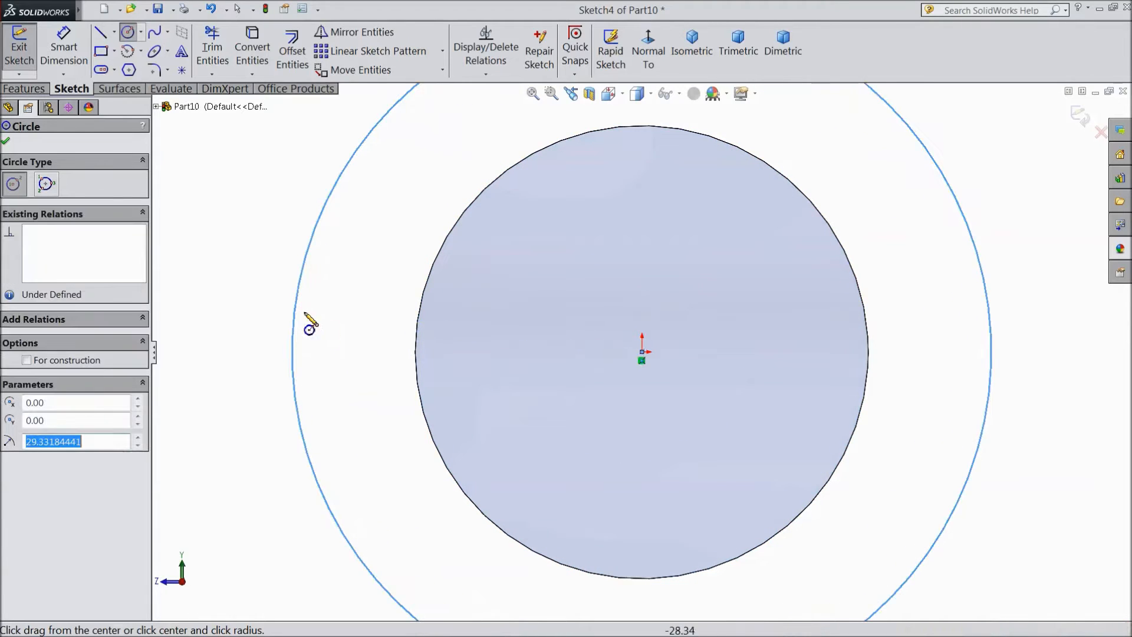
left_click(6, 143)
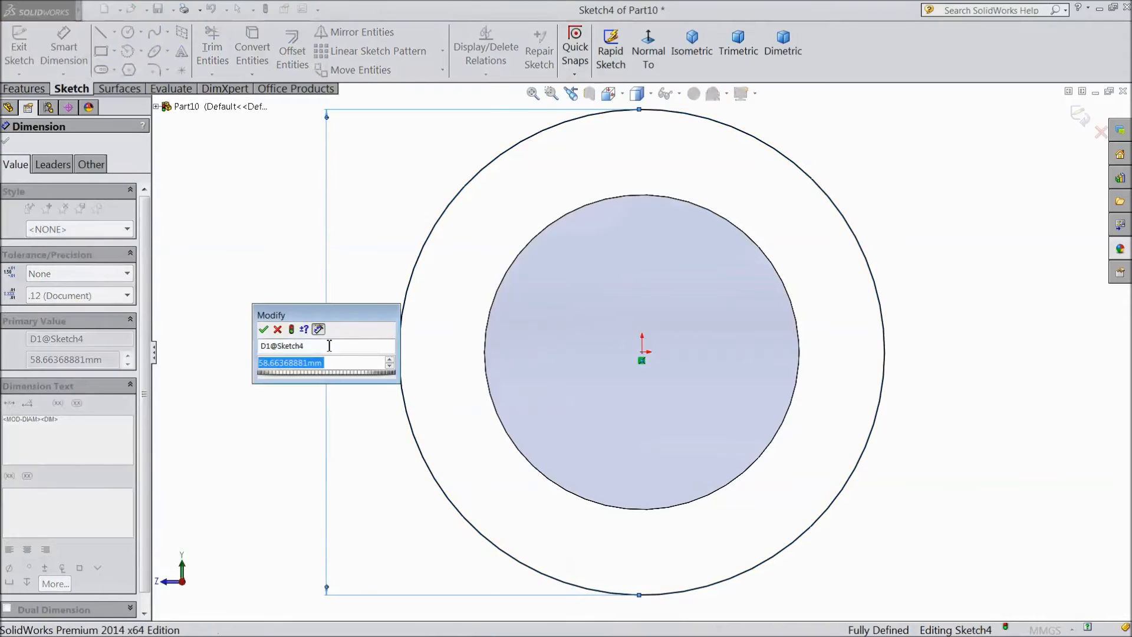
left_click(262, 329)
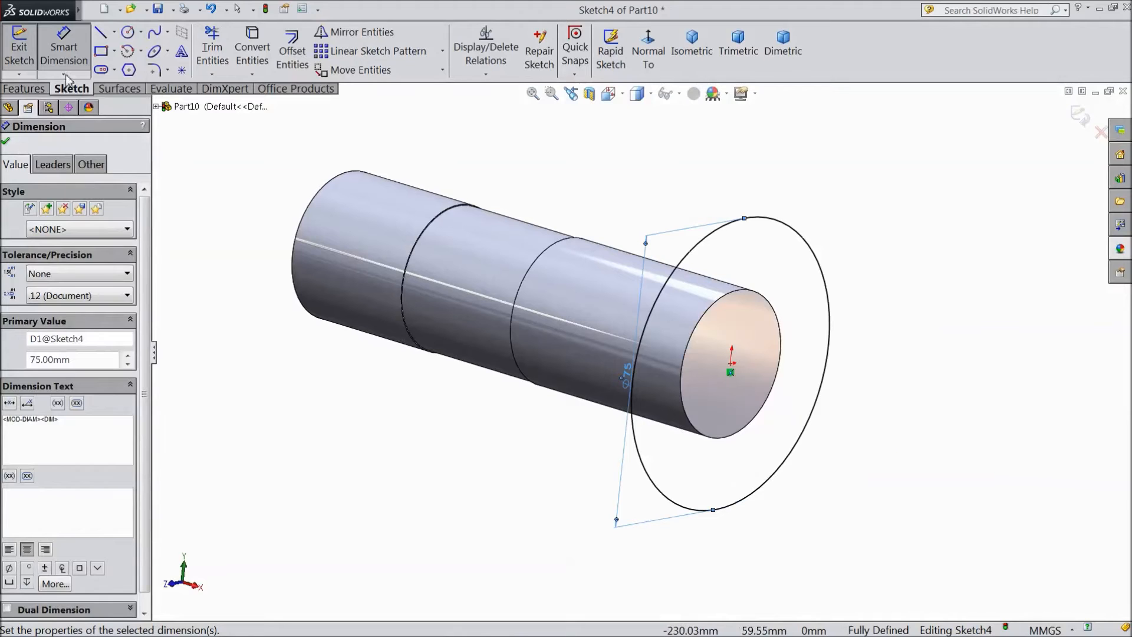
left_click(7, 140)
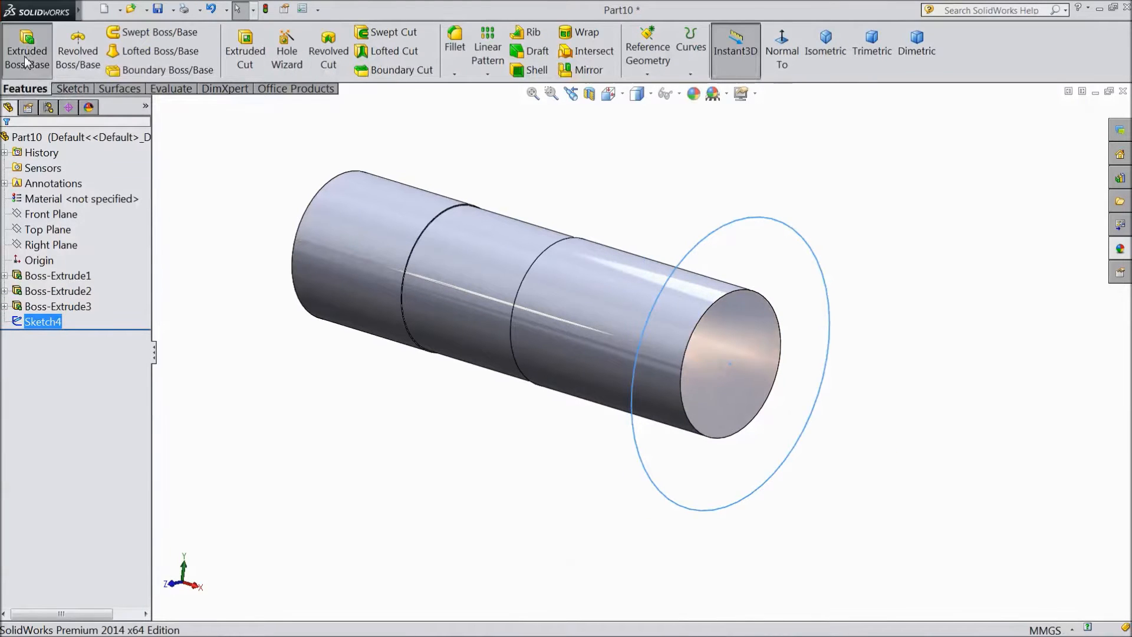
left_click(27, 50)
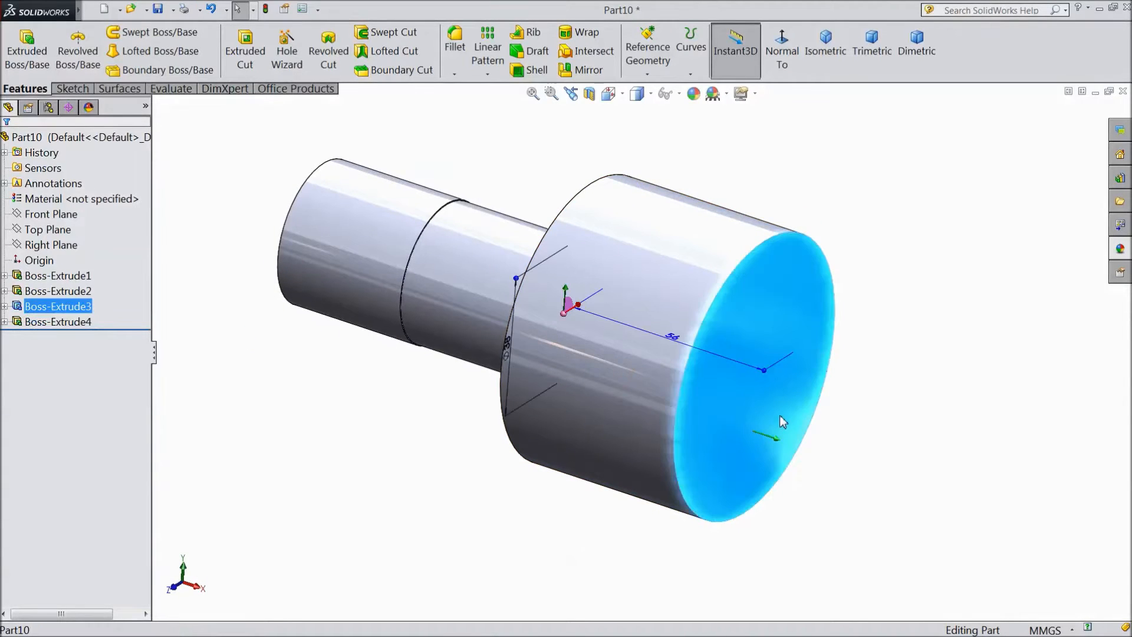
mouse_move(800, 402)
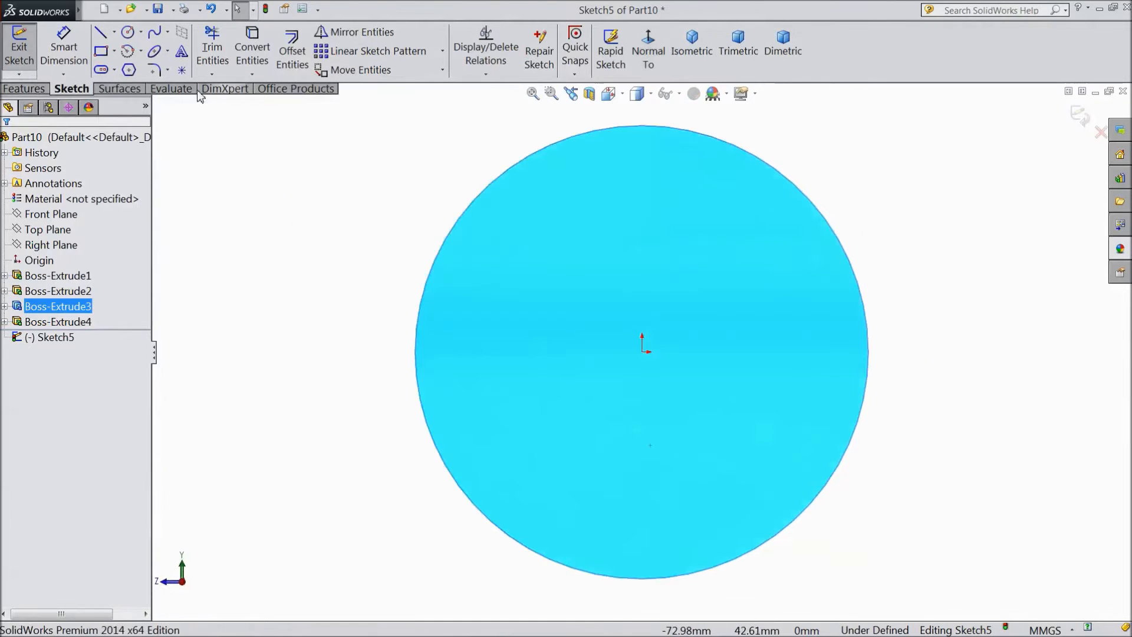
Sketch a centred 36.5 mm circle on the wide end face.
left_click(129, 32)
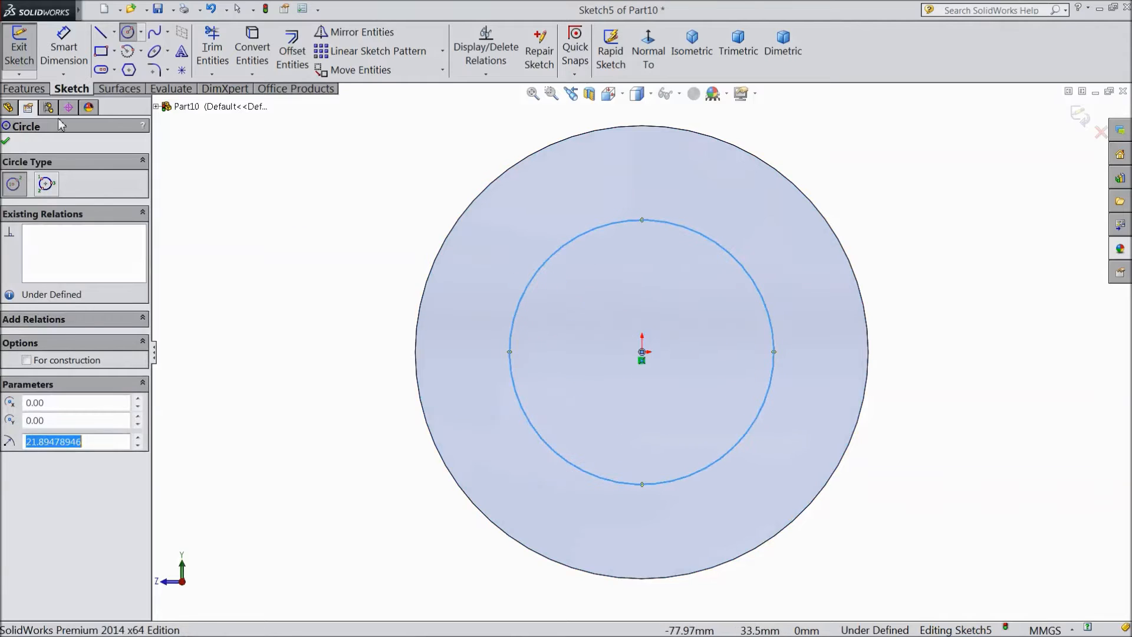
left_click(64, 48)
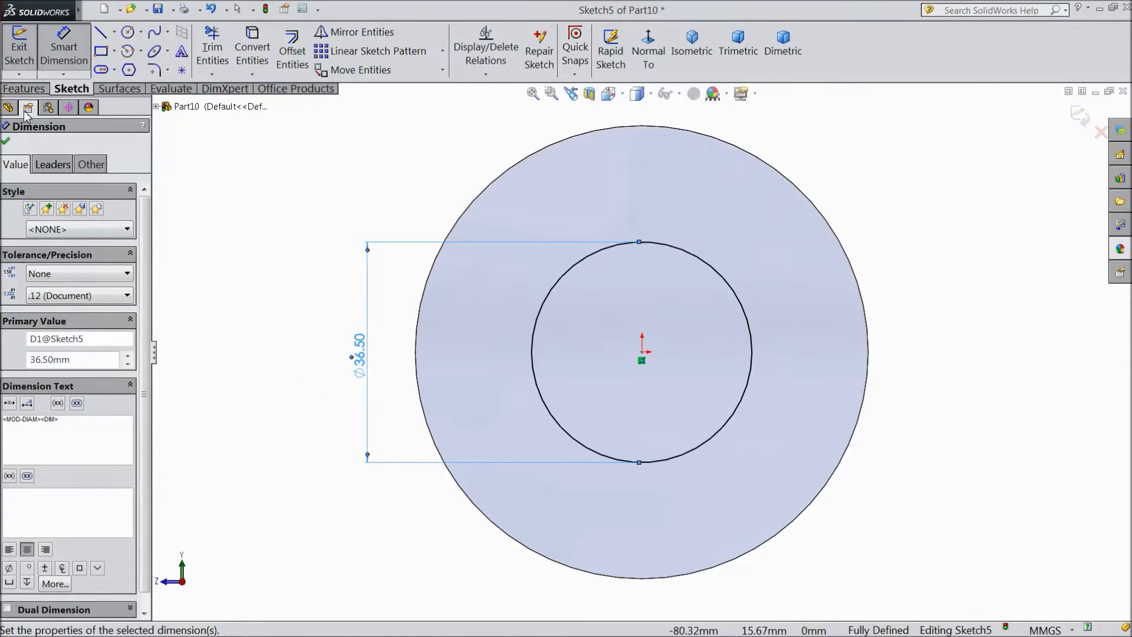
Cut the circle Through All to bore the hole through the body.
left_click(25, 88)
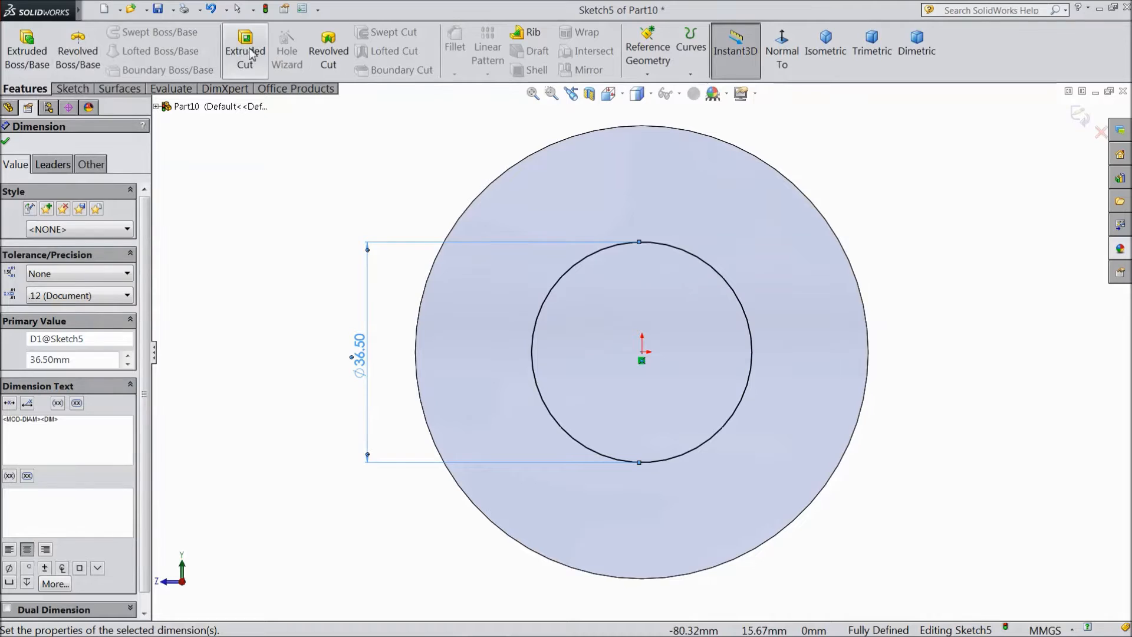
left_click(245, 51)
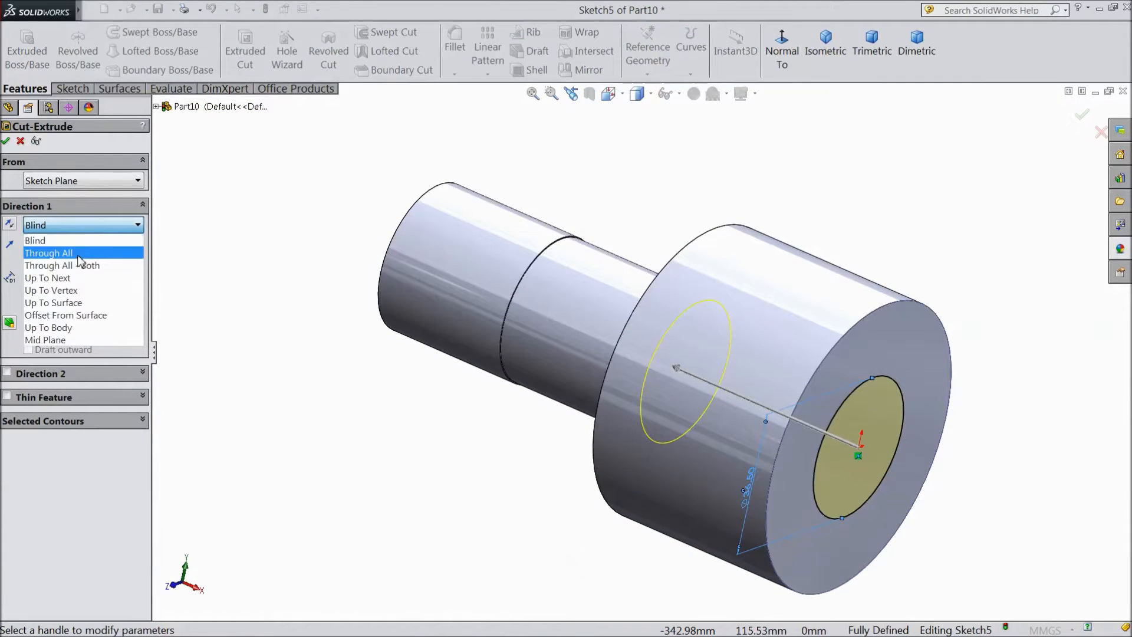
left_click(48, 252)
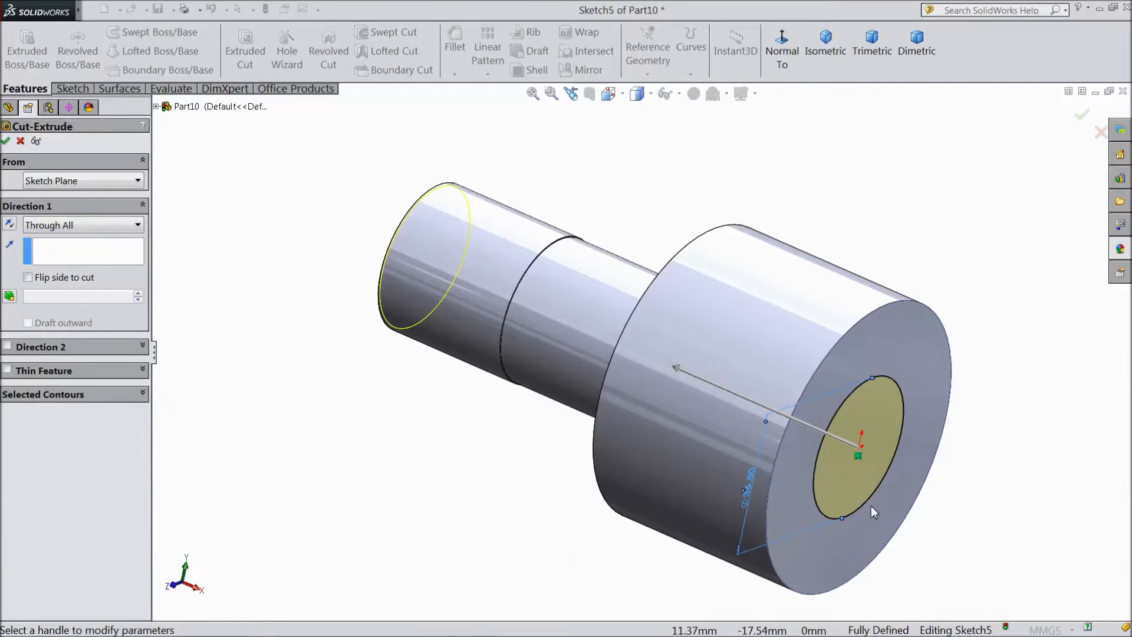
left_click(1081, 115)
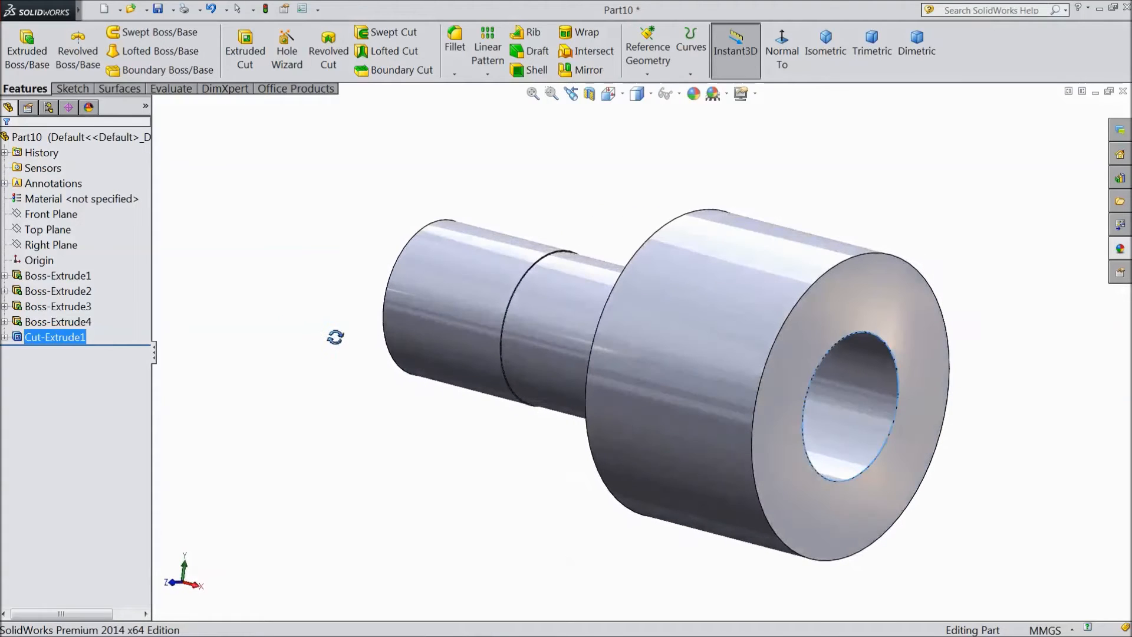
Start a new sketch on the Front Plane viewed normal to it.
left_click(50, 244)
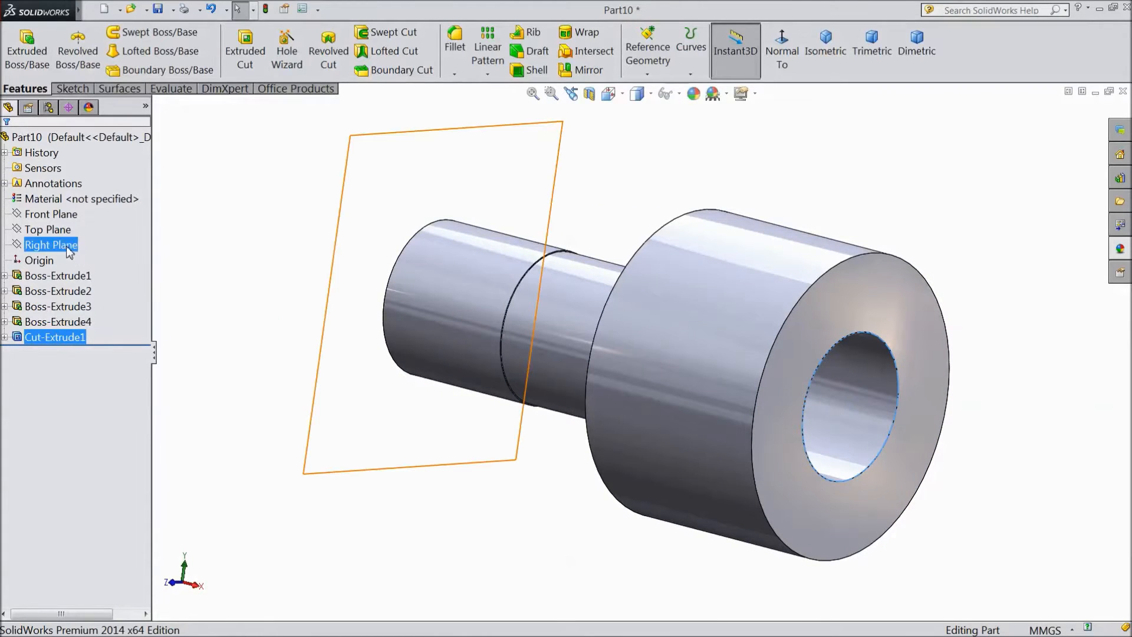
left_click(51, 246)
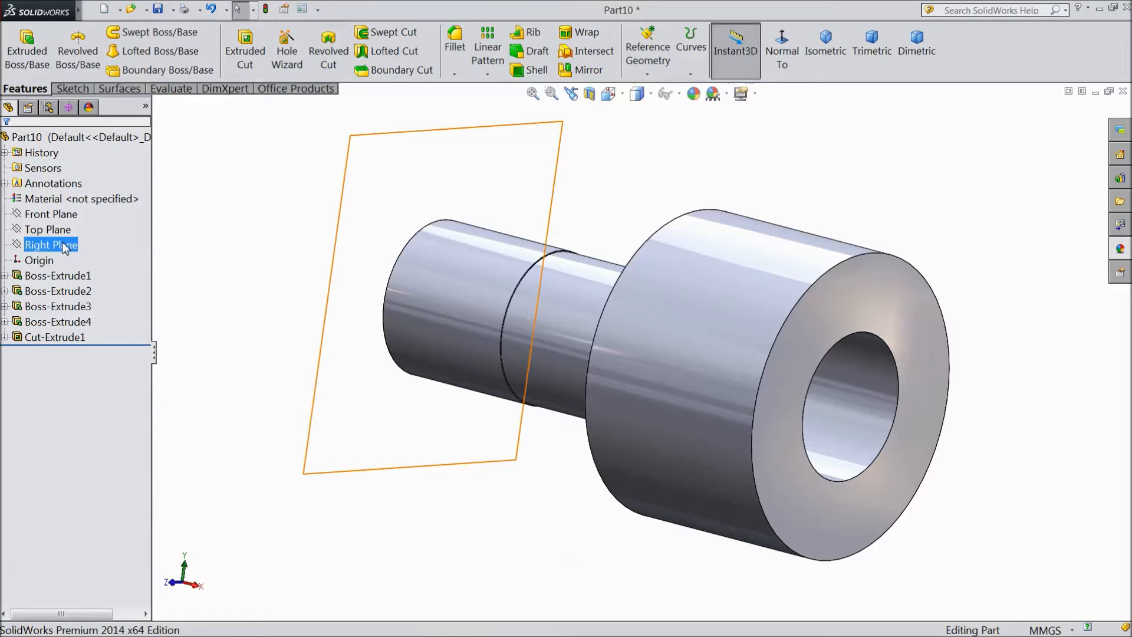
left_click(50, 213)
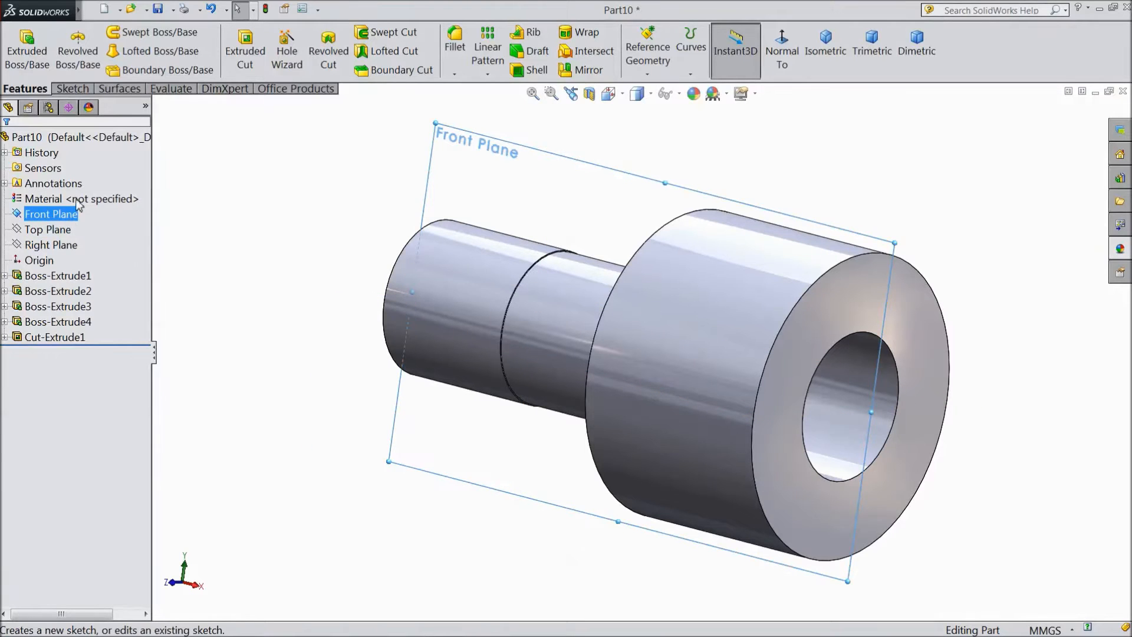
left_click(51, 214)
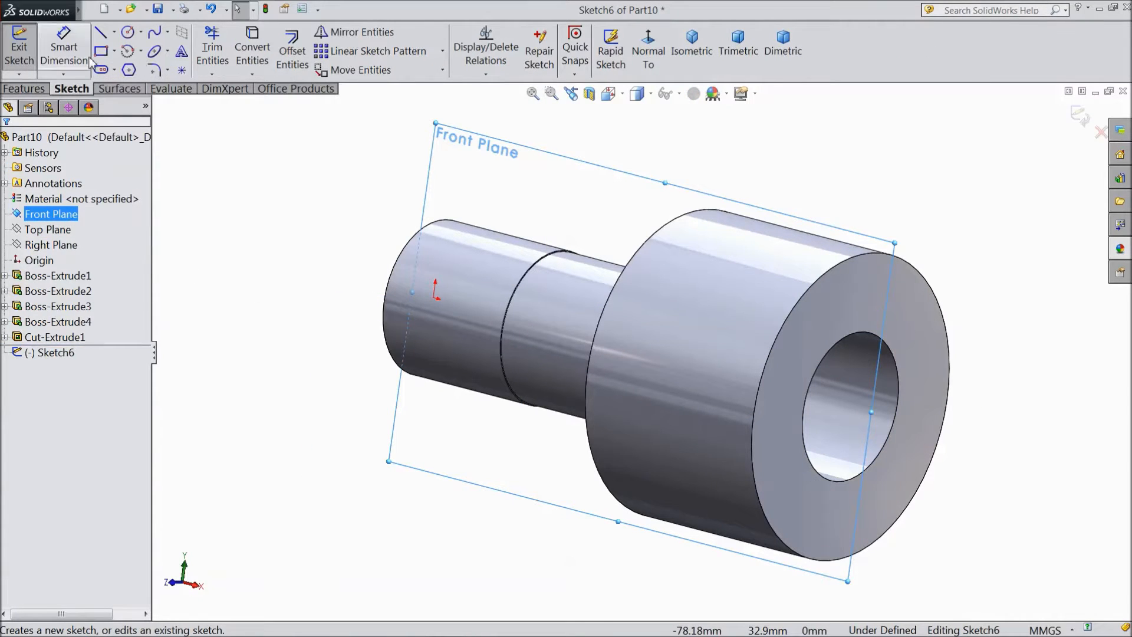
left_click(648, 48)
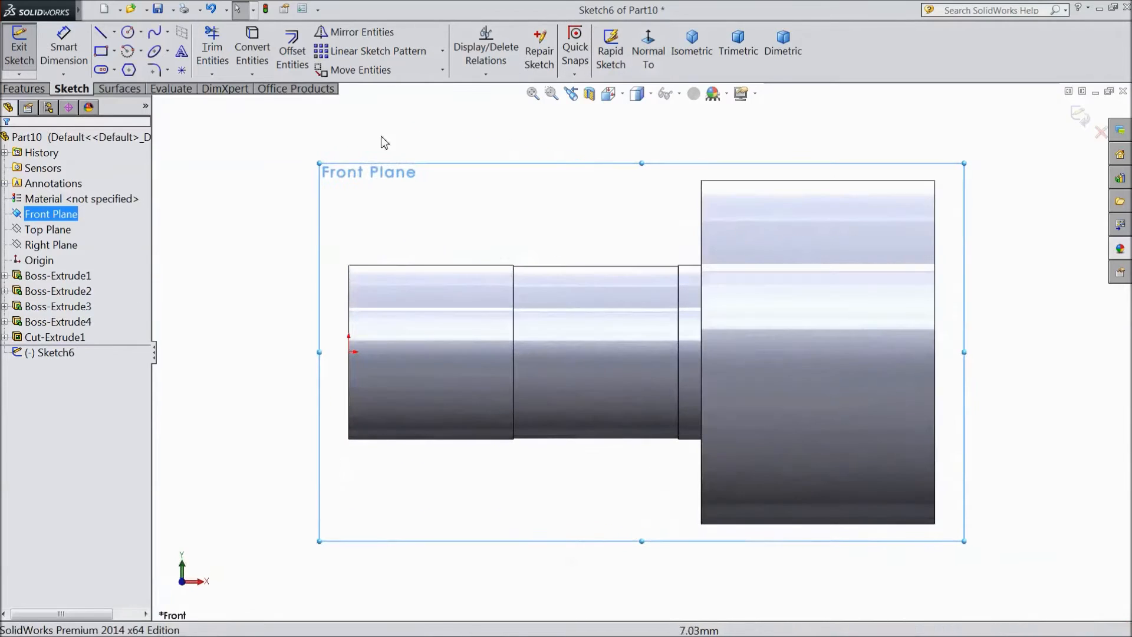
Draw a corner rectangle at the body's top and dimension it 5 mm wide, 18.5 mm high, 2 mm offset.
left_click(115, 50)
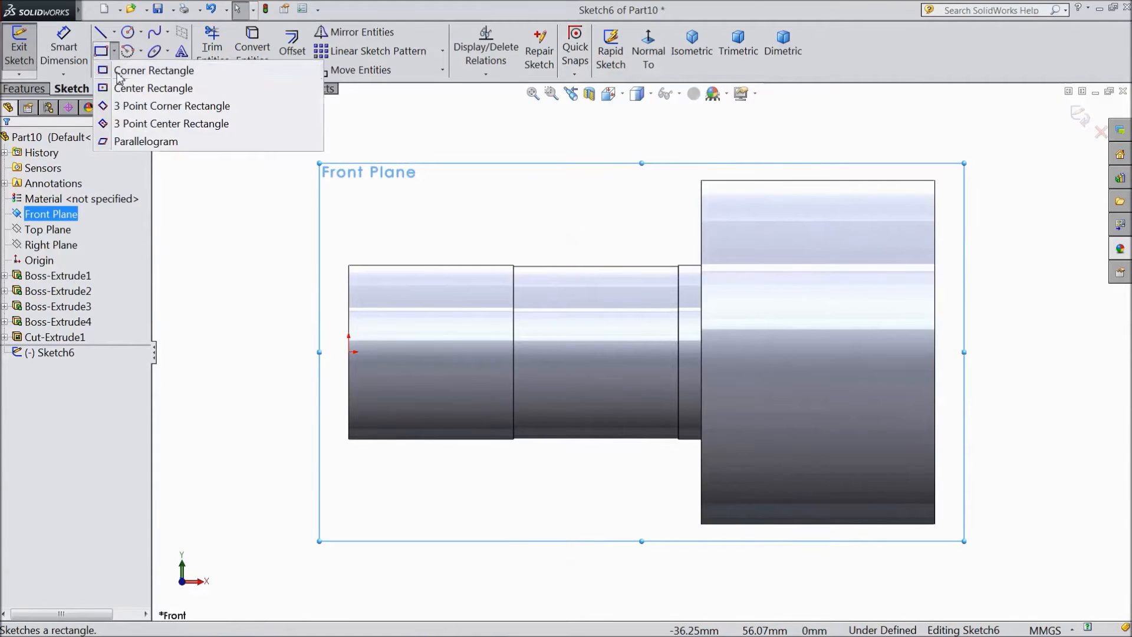
left_click(153, 70)
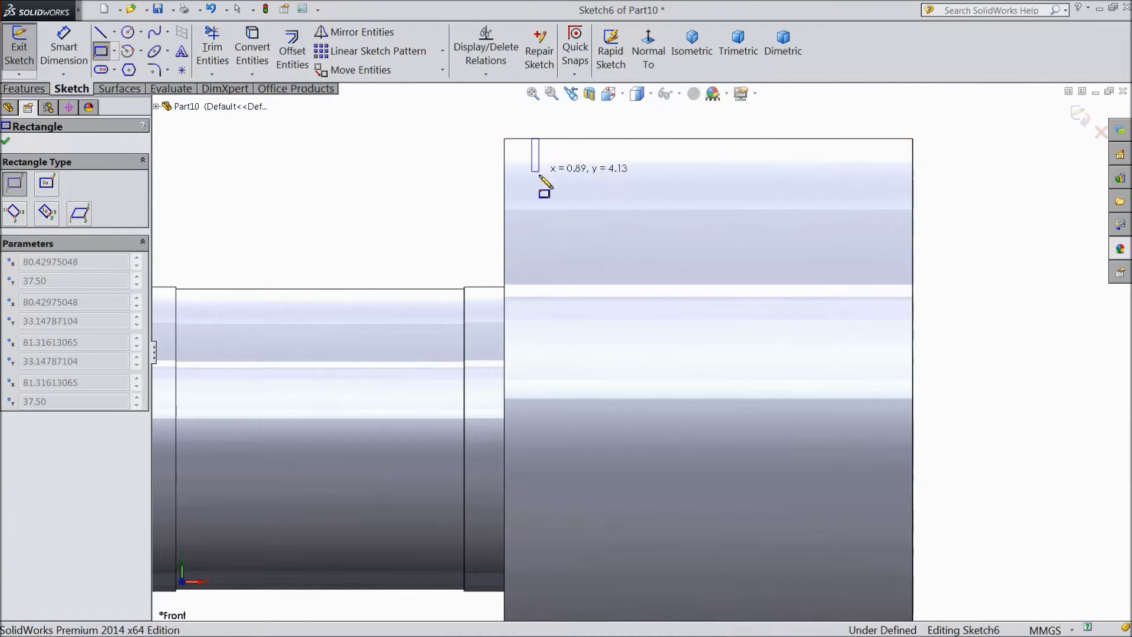
left_click(576, 255)
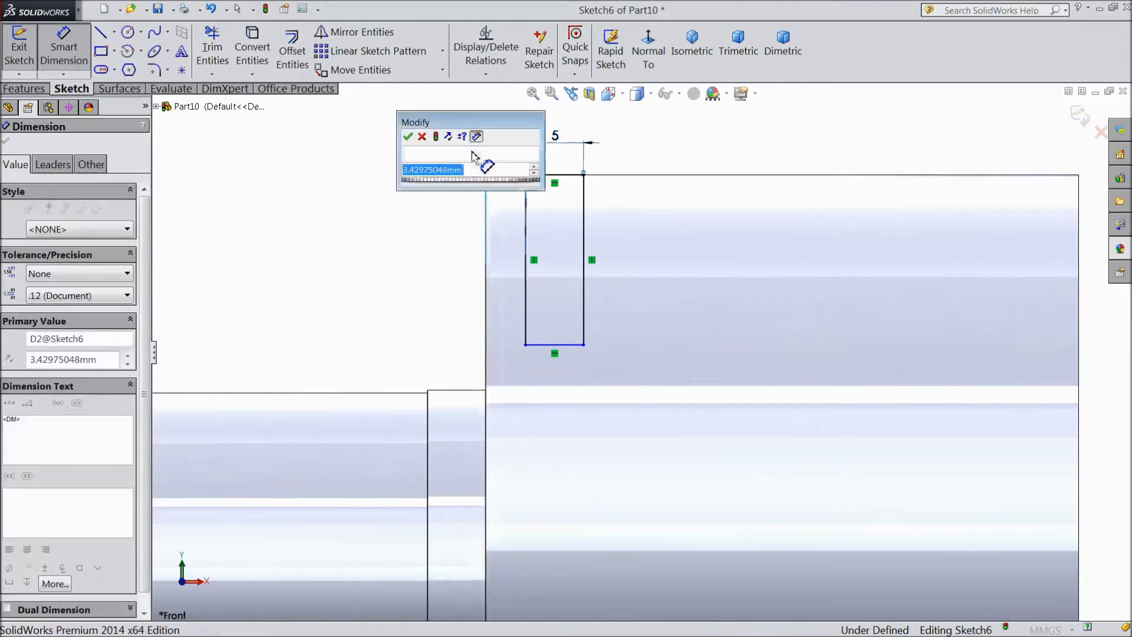
left_click(408, 137)
type("18")
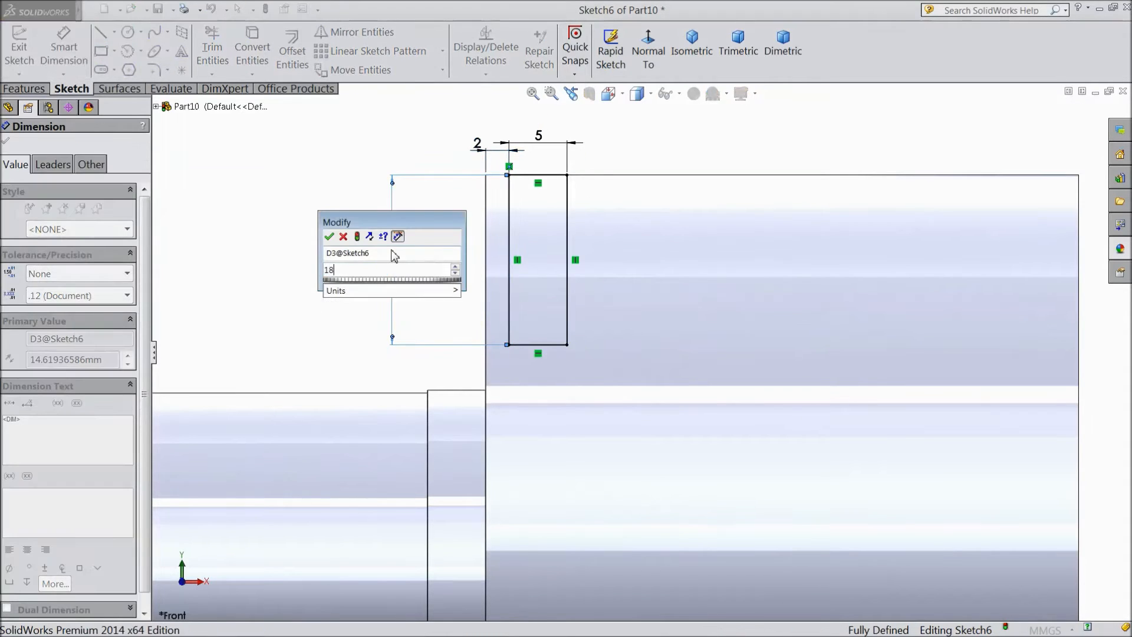
left_click(329, 236)
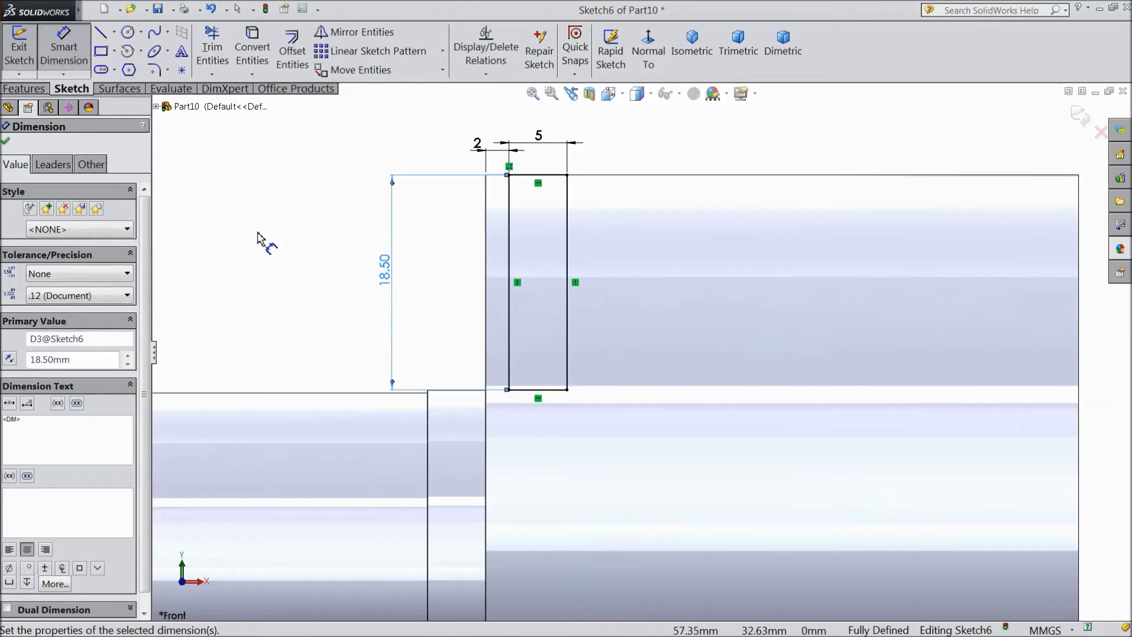
left_click(7, 142)
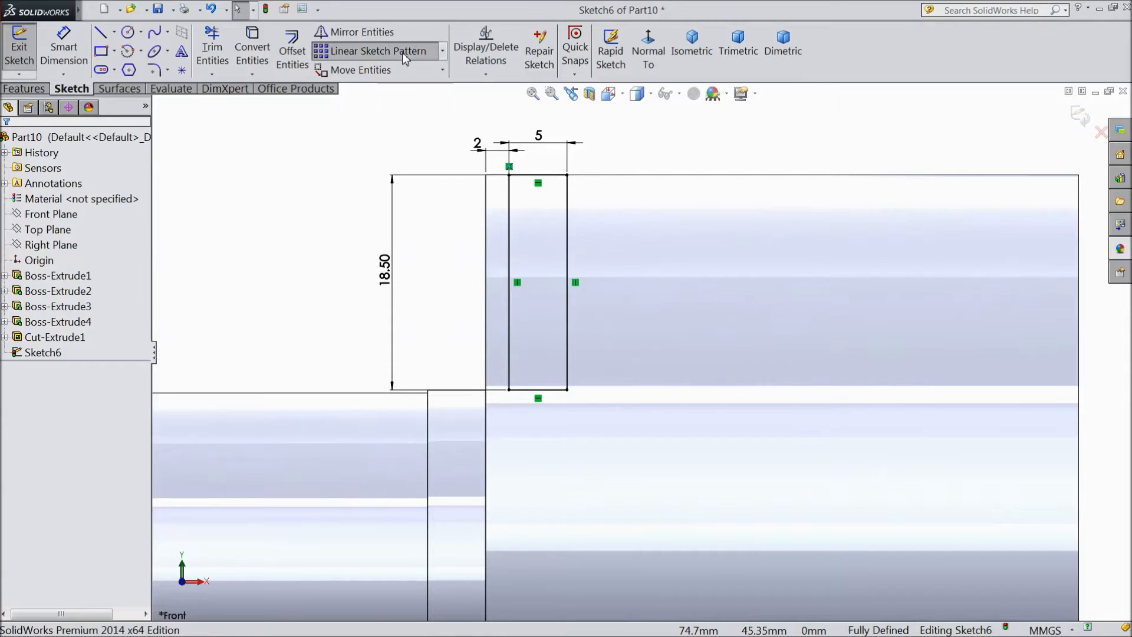
Linear-pattern the rectangle's edges along X into six copies spaced 7 mm apart.
left_click(375, 51)
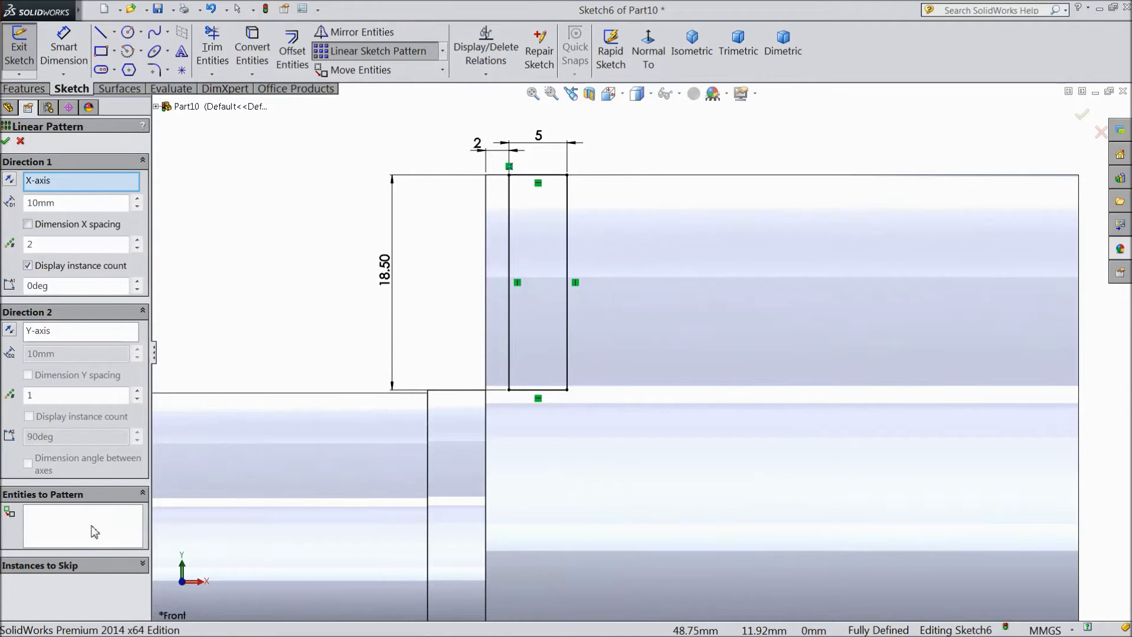
left_click(567, 289)
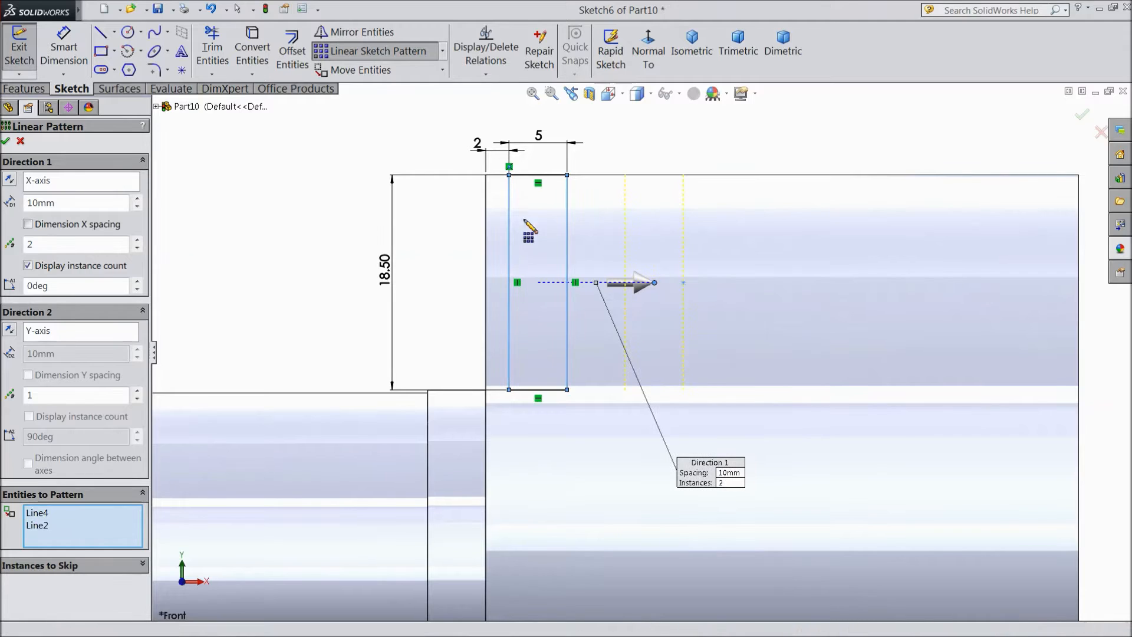
left_click(538, 388)
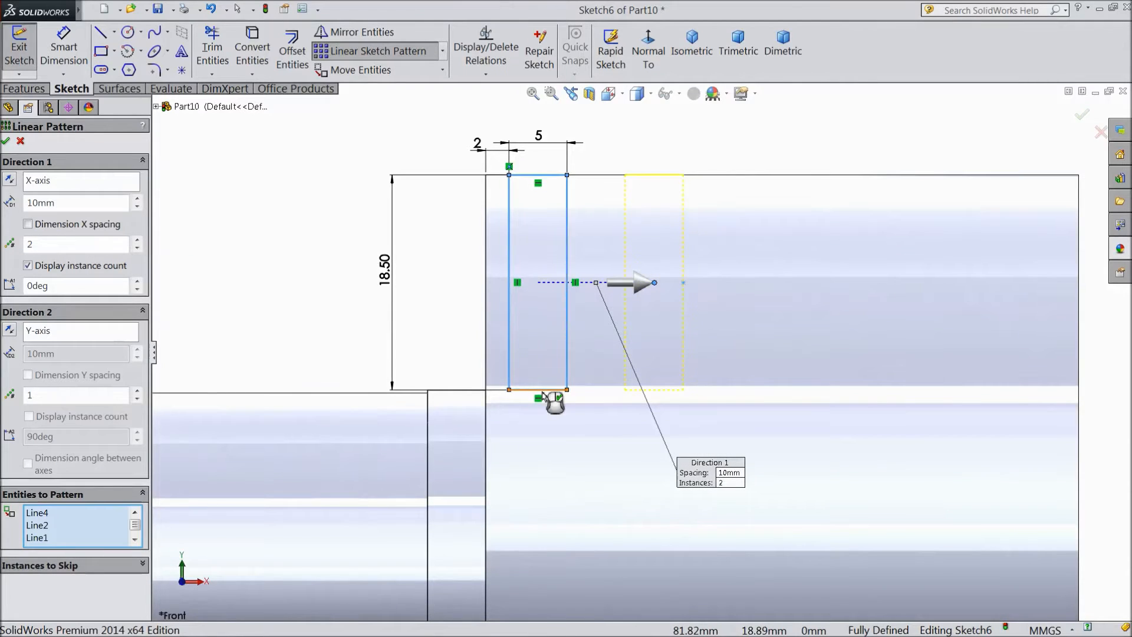
left_click(72, 202)
type("7")
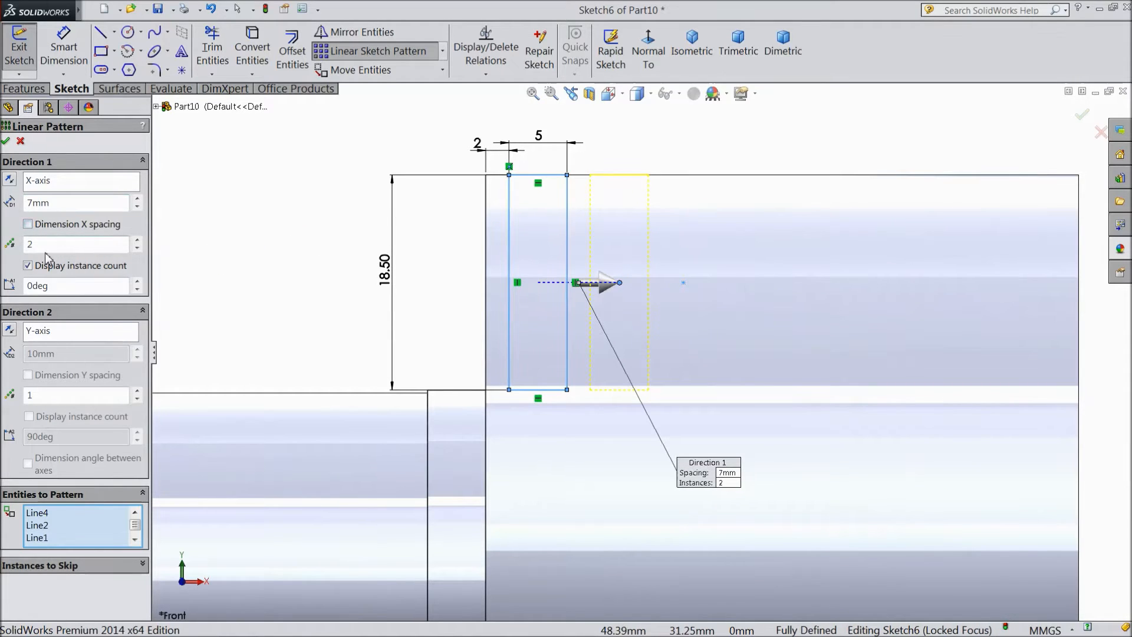
left_click(137, 240)
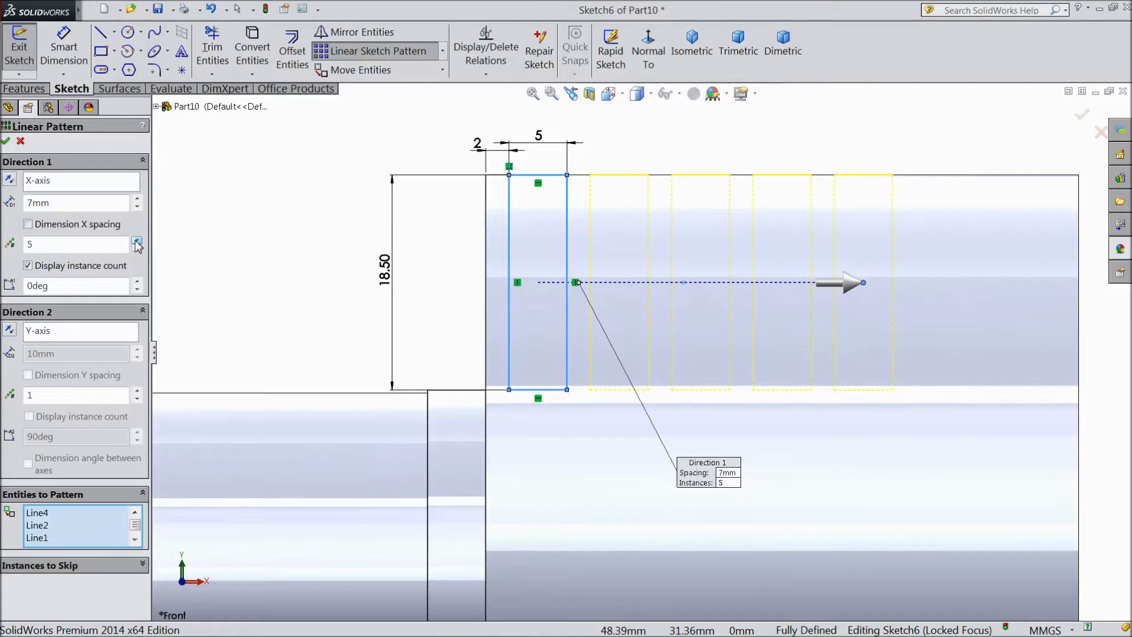
left_click(136, 239)
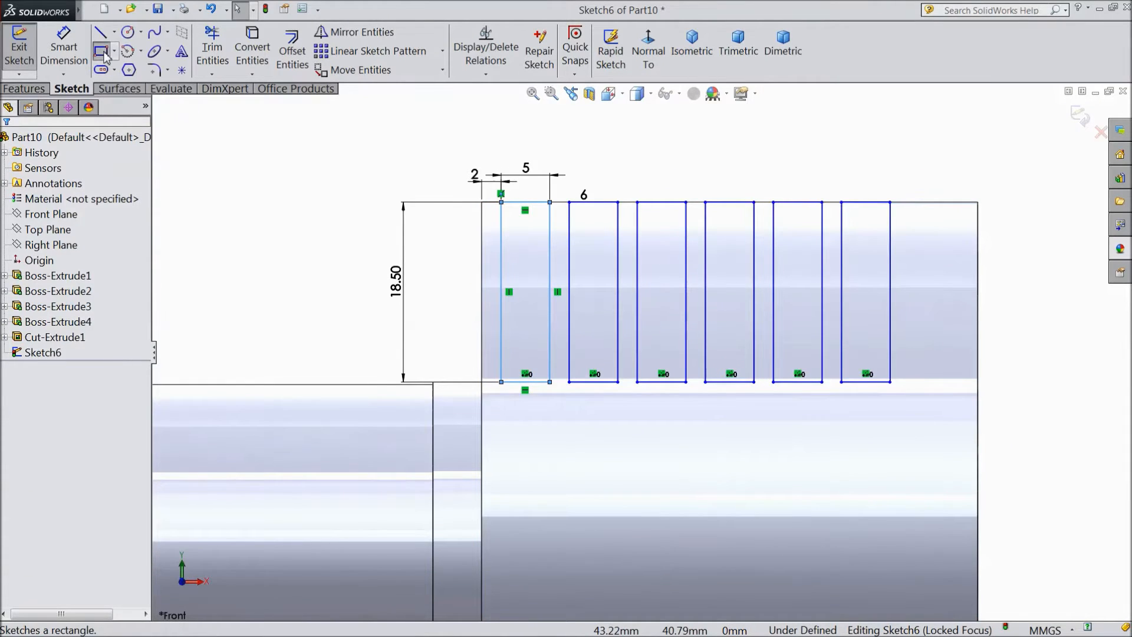
Add a 5 by 5 mm rectangle 2 mm past the last slot and a centreline along the shaft axis.
left_click(99, 51)
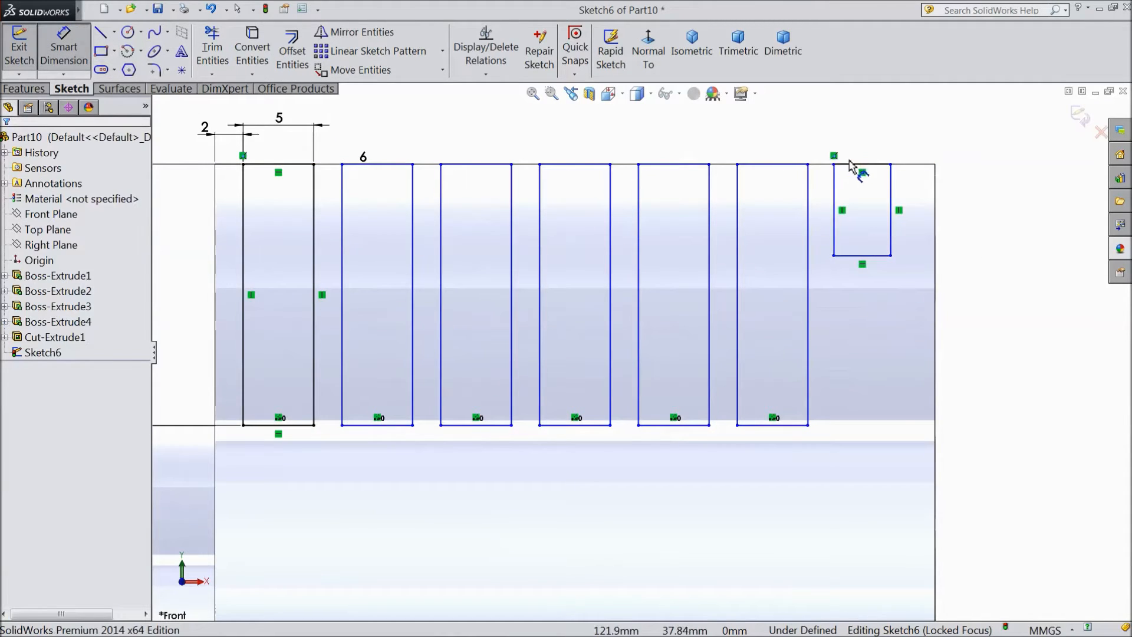
mouse_move(864, 172)
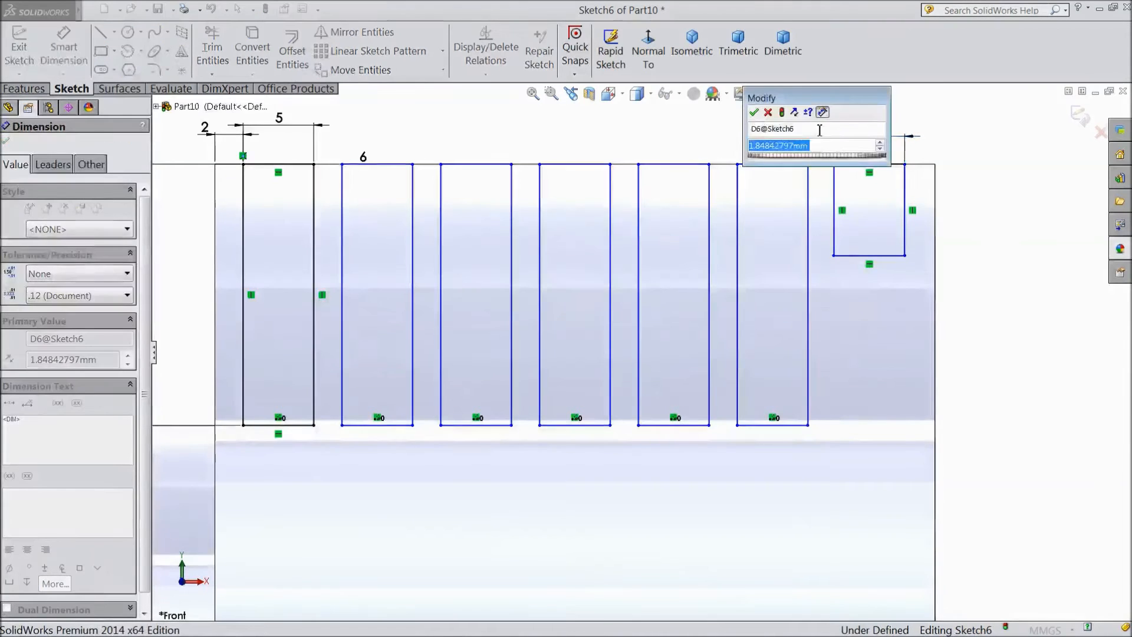
left_click(753, 112)
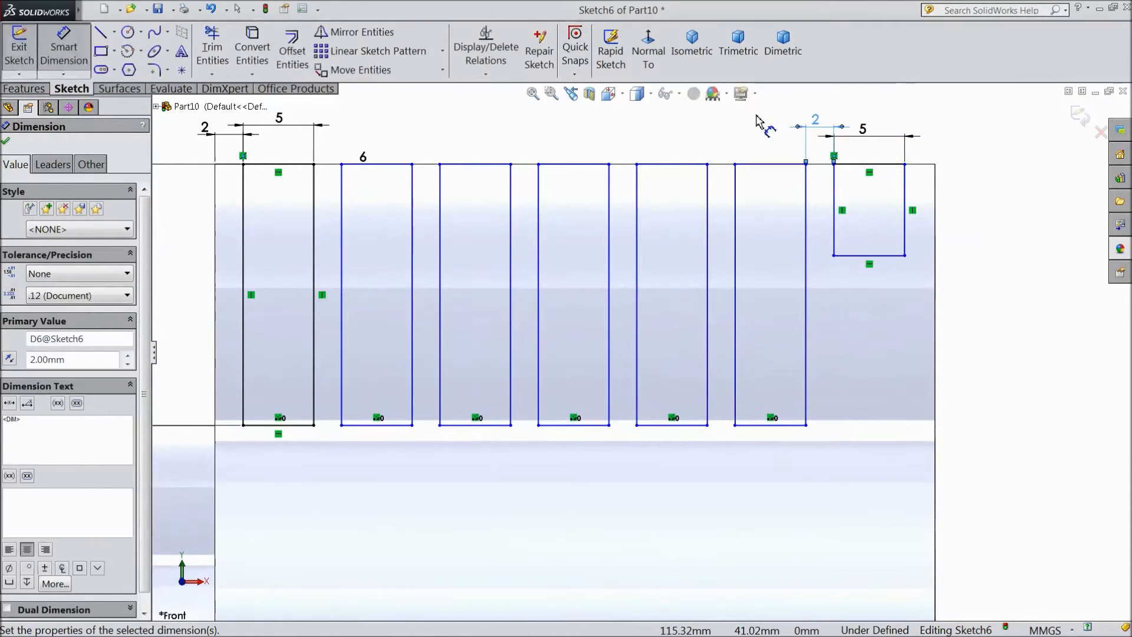
mouse_move(767, 149)
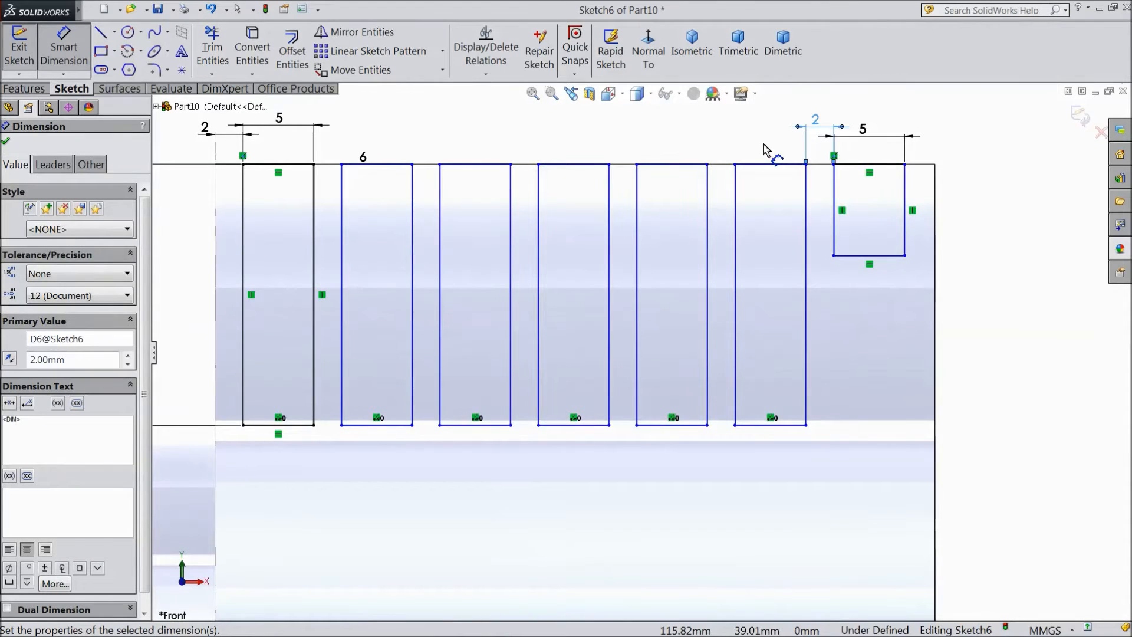
mouse_move(820, 198)
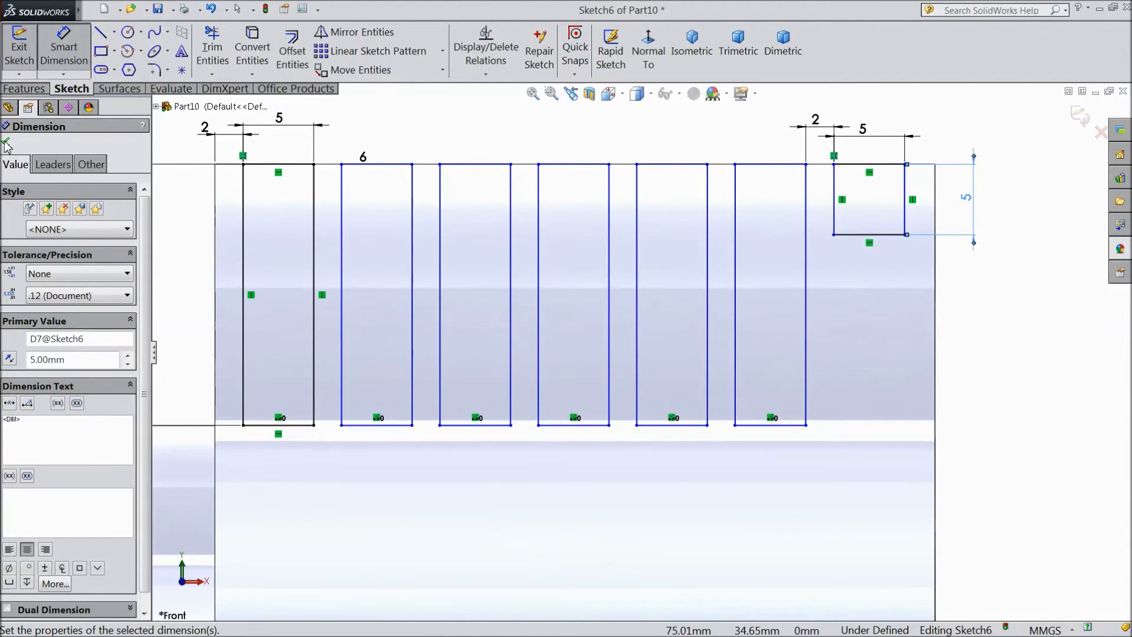
left_click(7, 141)
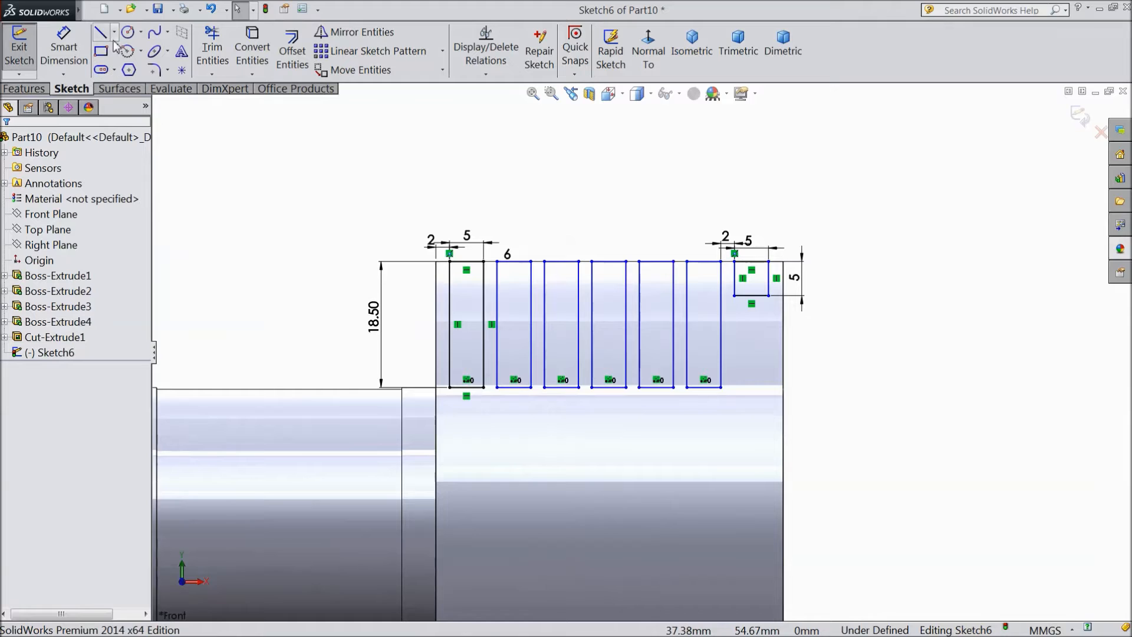
left_click(99, 31)
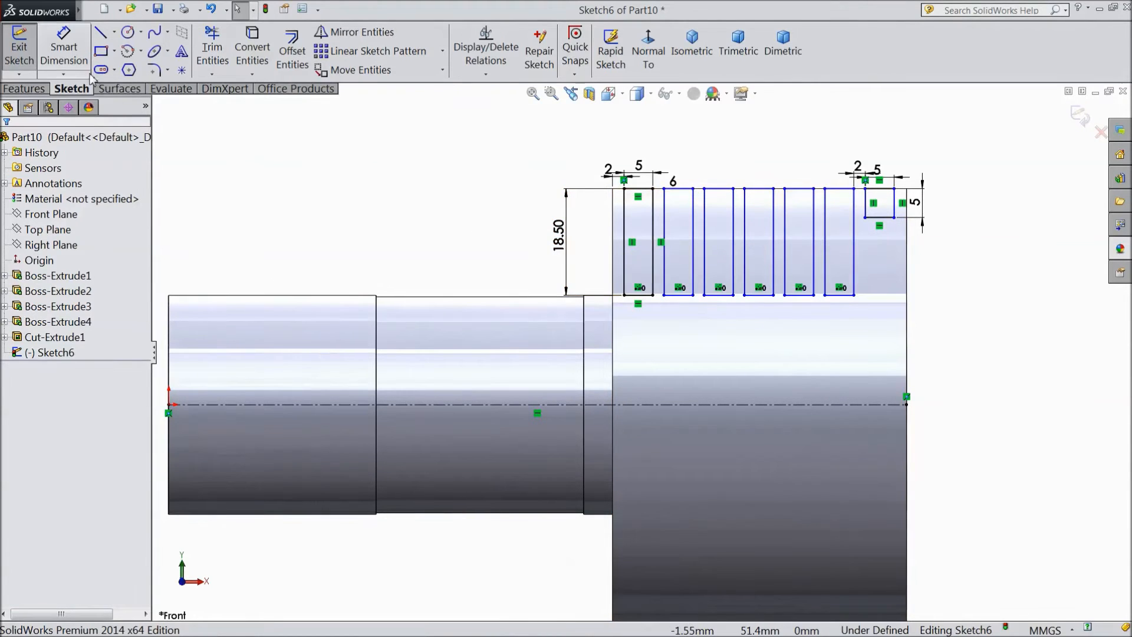
Revolve-cut the groove profile 360° about the centreline to form the fins.
left_click(23, 88)
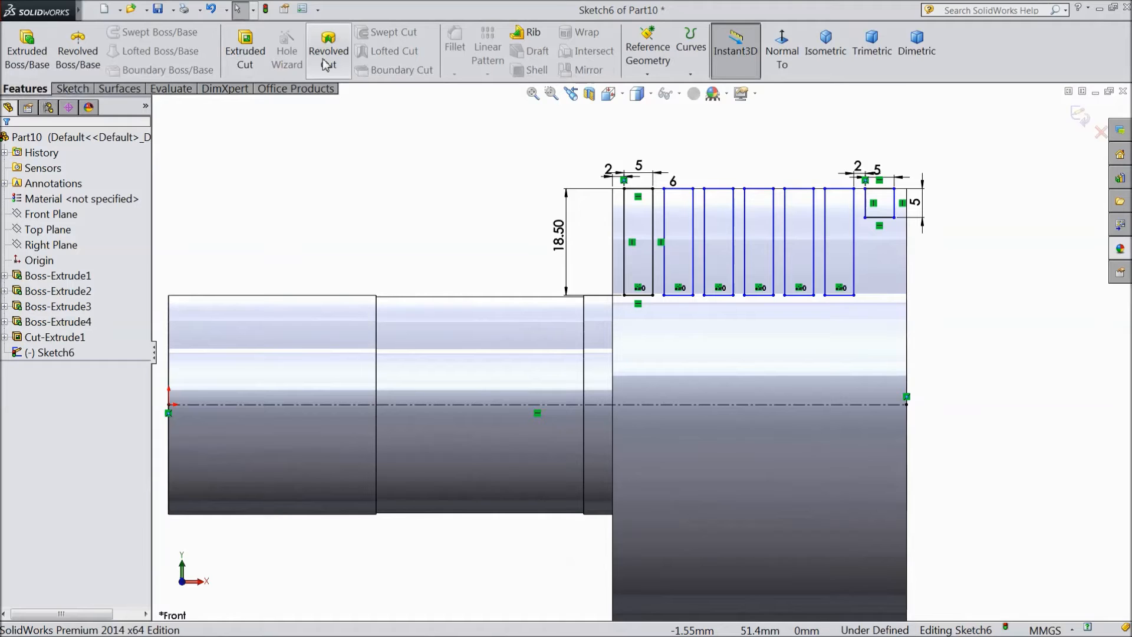
left_click(328, 57)
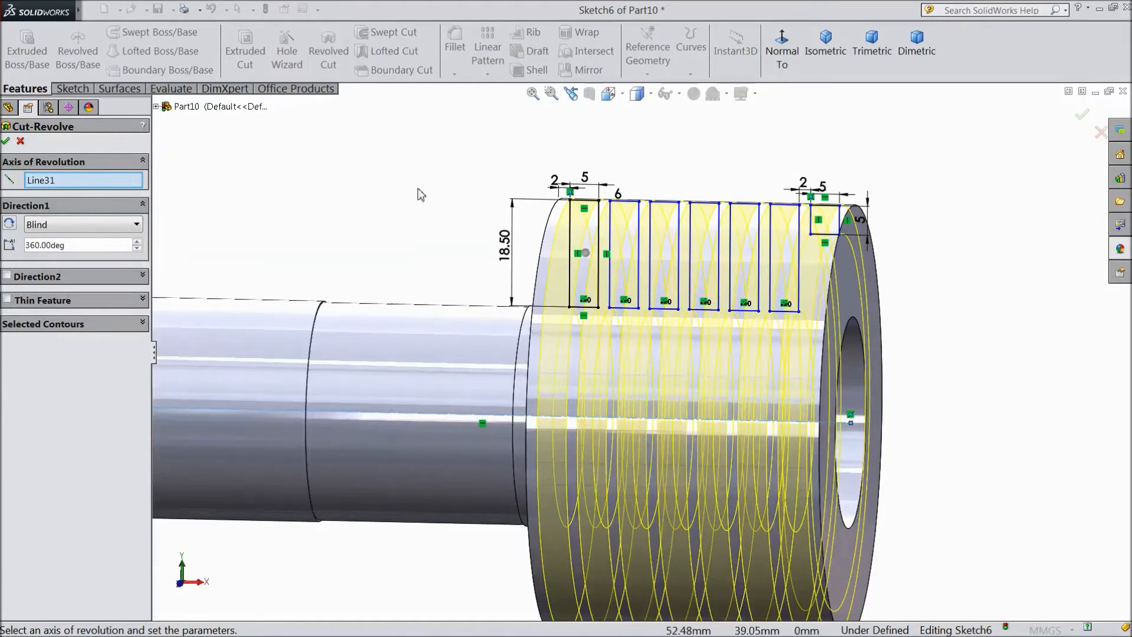
left_click(5, 141)
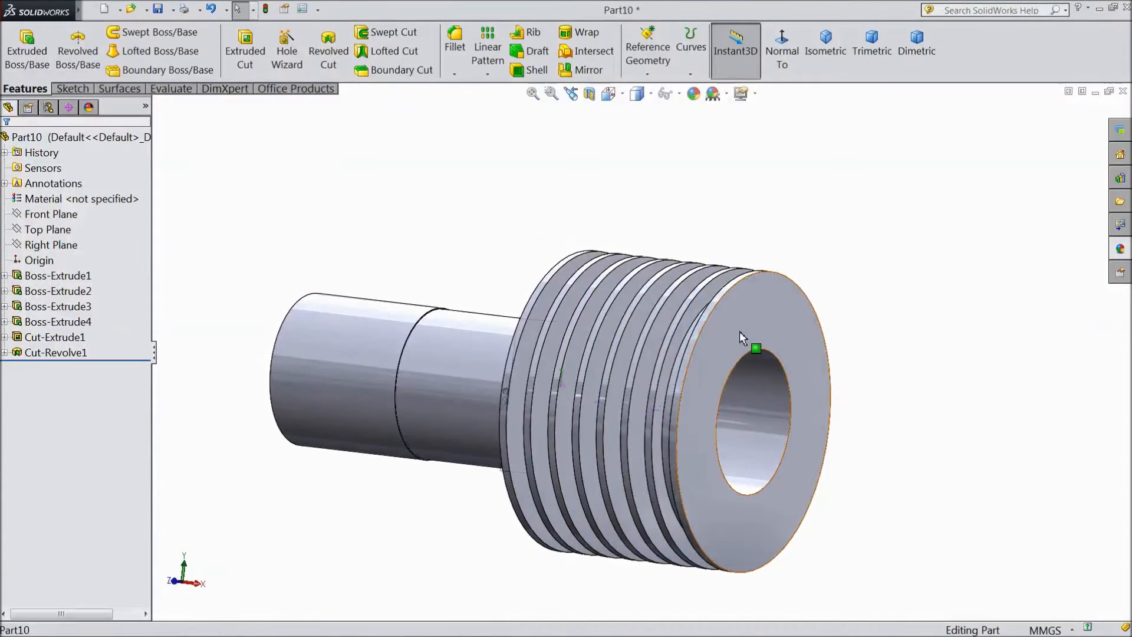
Sketch a 55 mm construction circle centred on the body's end face.
left_click(755, 330)
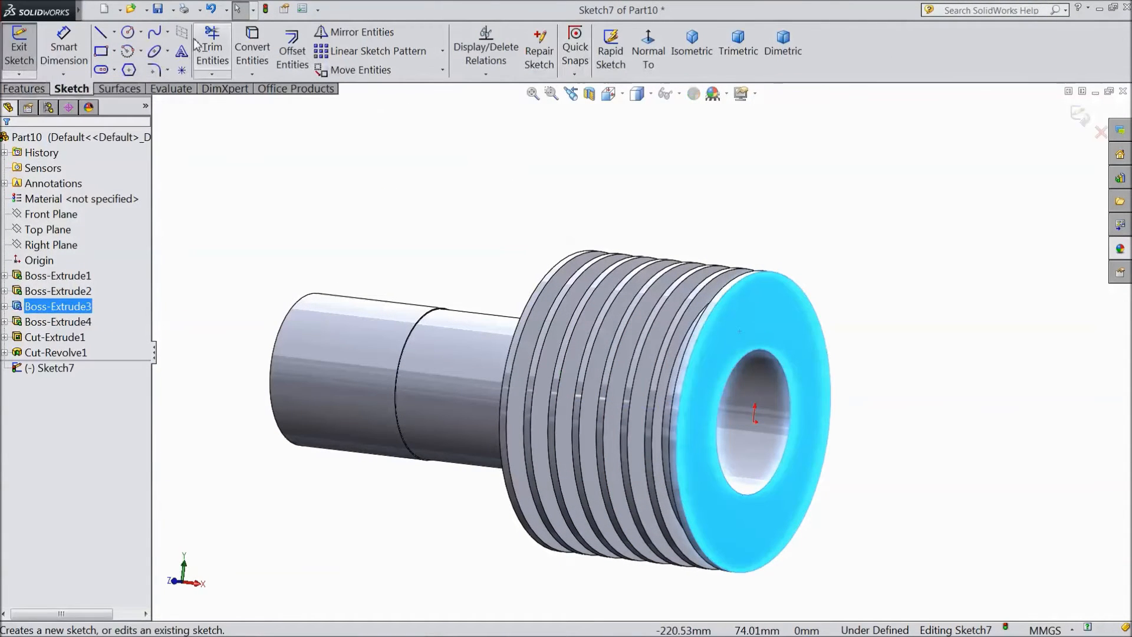
left_click(648, 47)
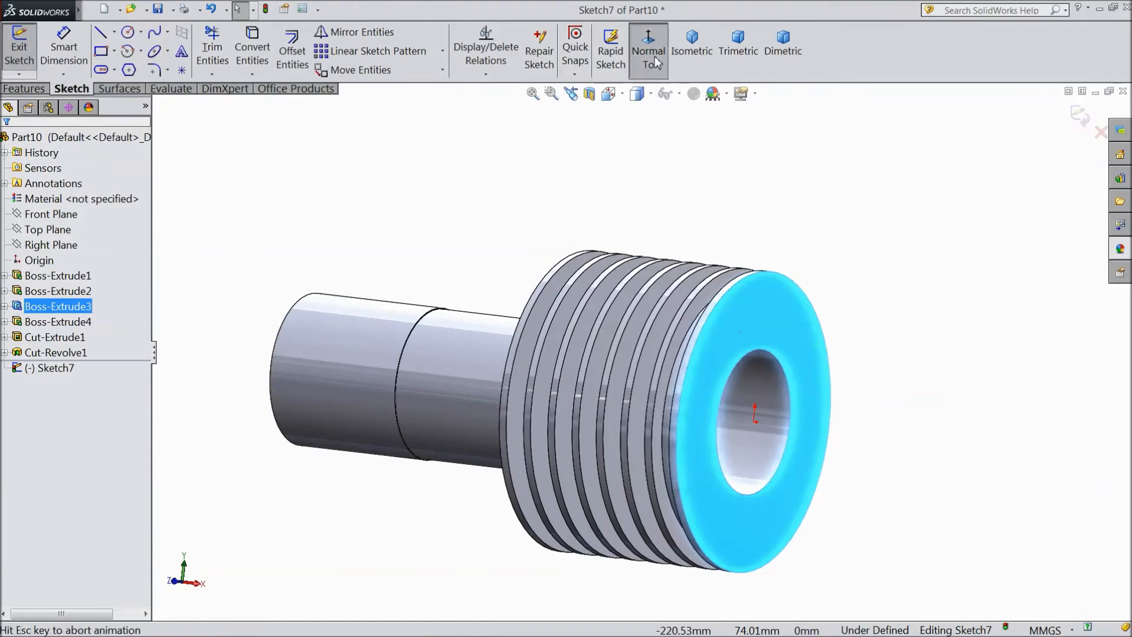
left_click(648, 43)
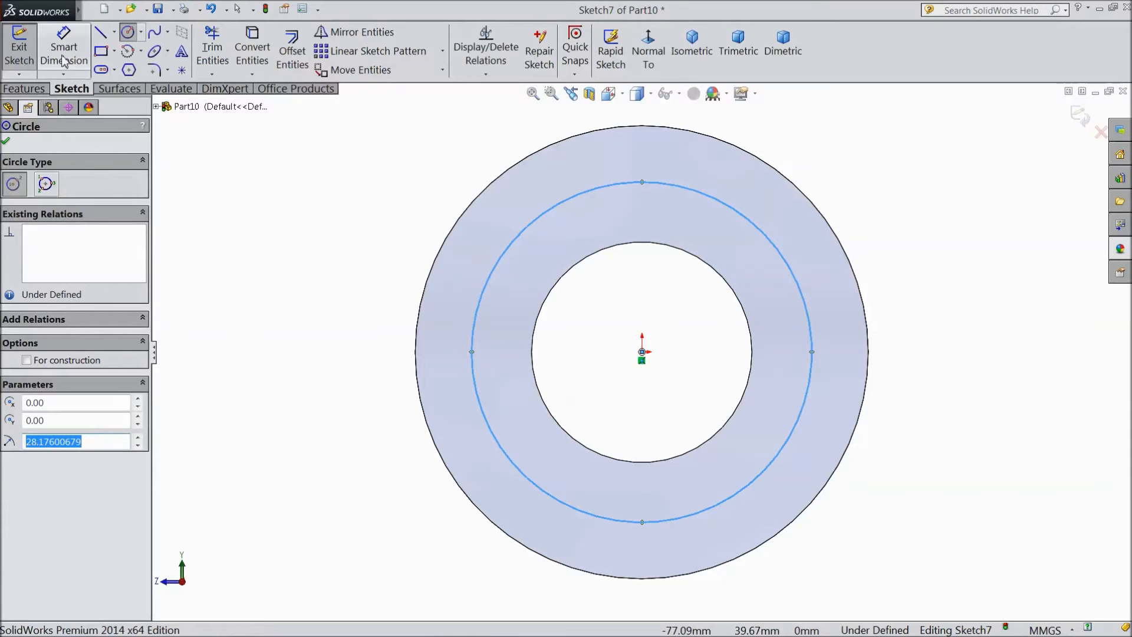
left_click(64, 50)
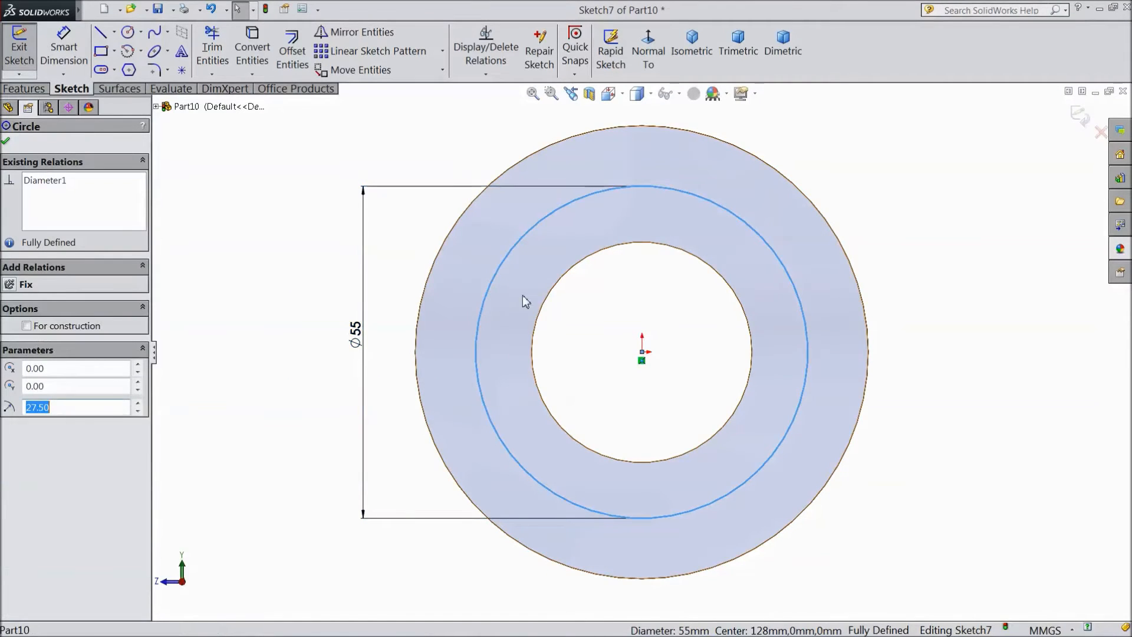
left_click(5, 143)
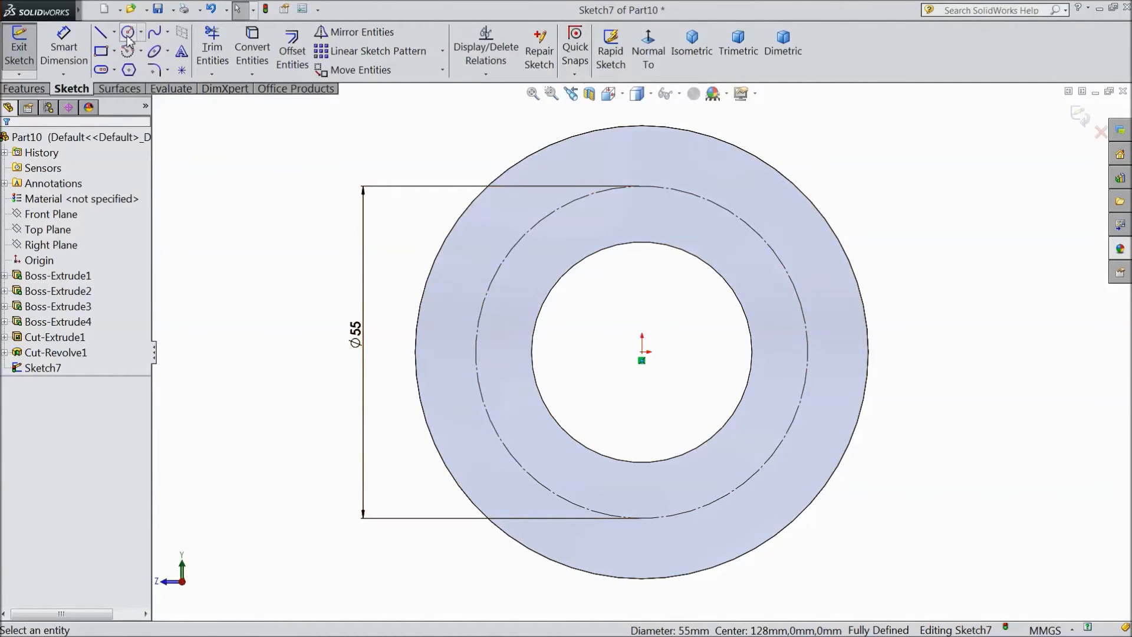
Place four bolt-hole circles at its quadrants, dimension one Ø5 mm and make all equal.
left_click(128, 33)
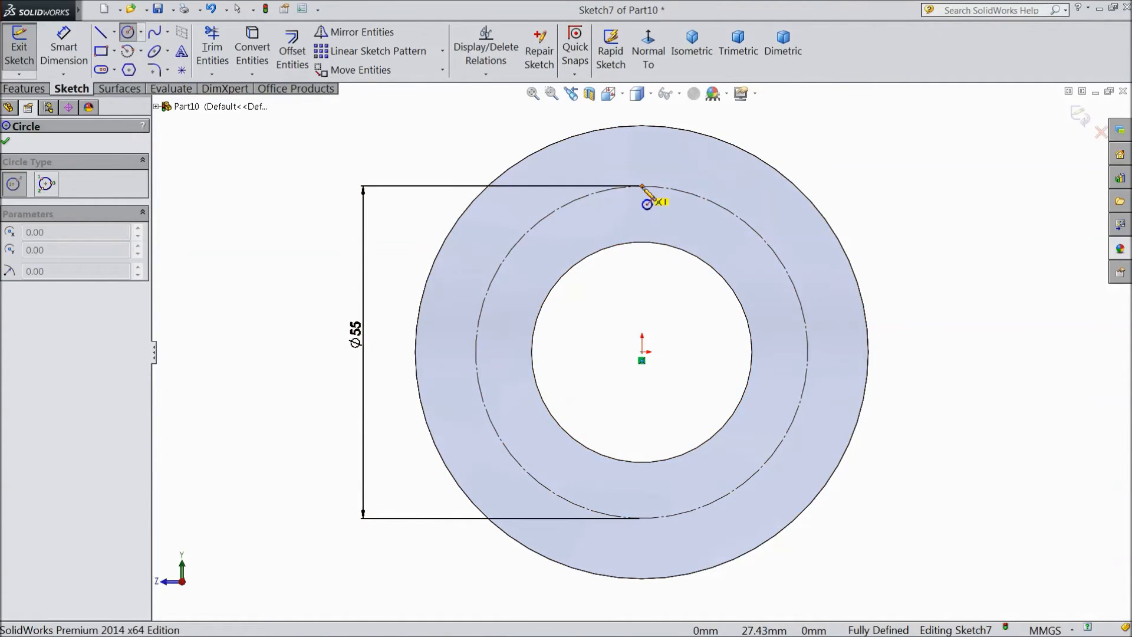
left_click(642, 187)
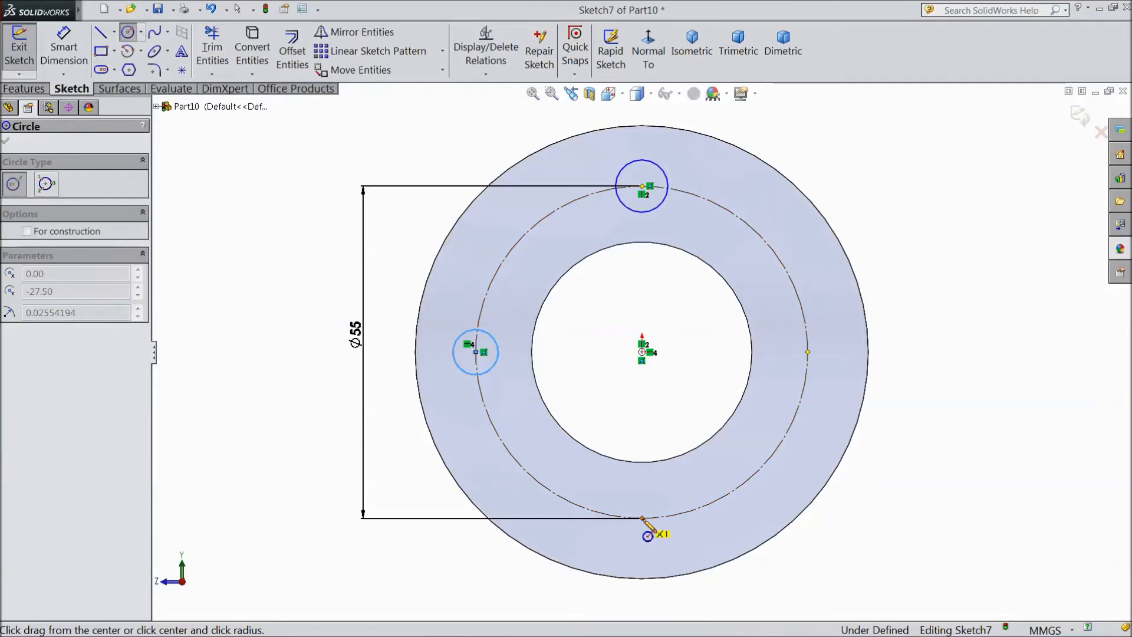
left_click(641, 518)
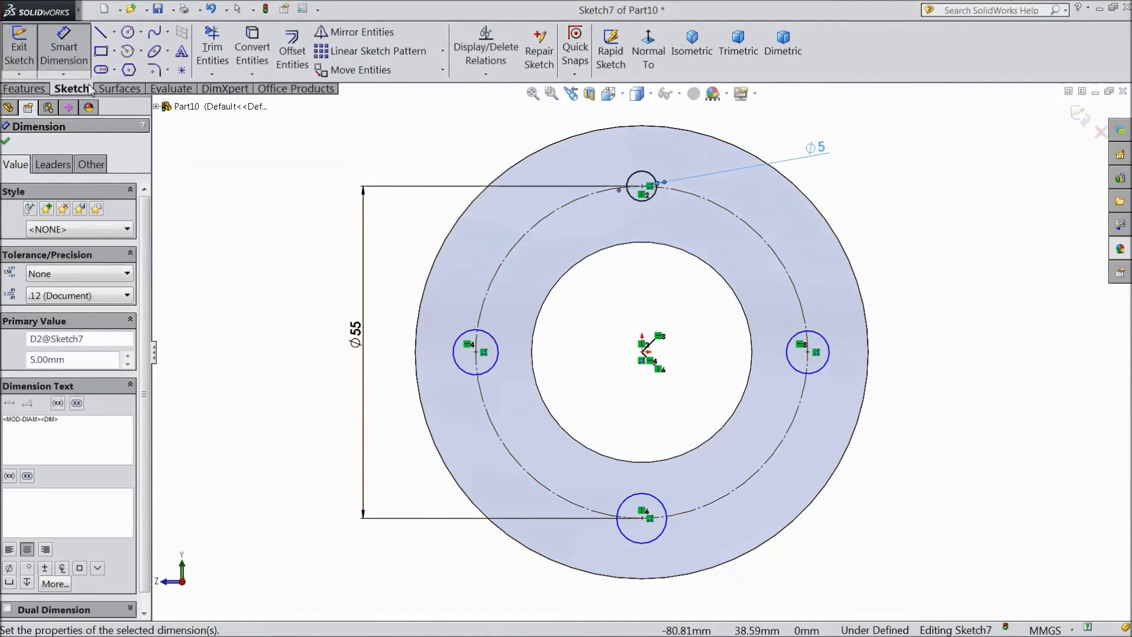
left_click(641, 183)
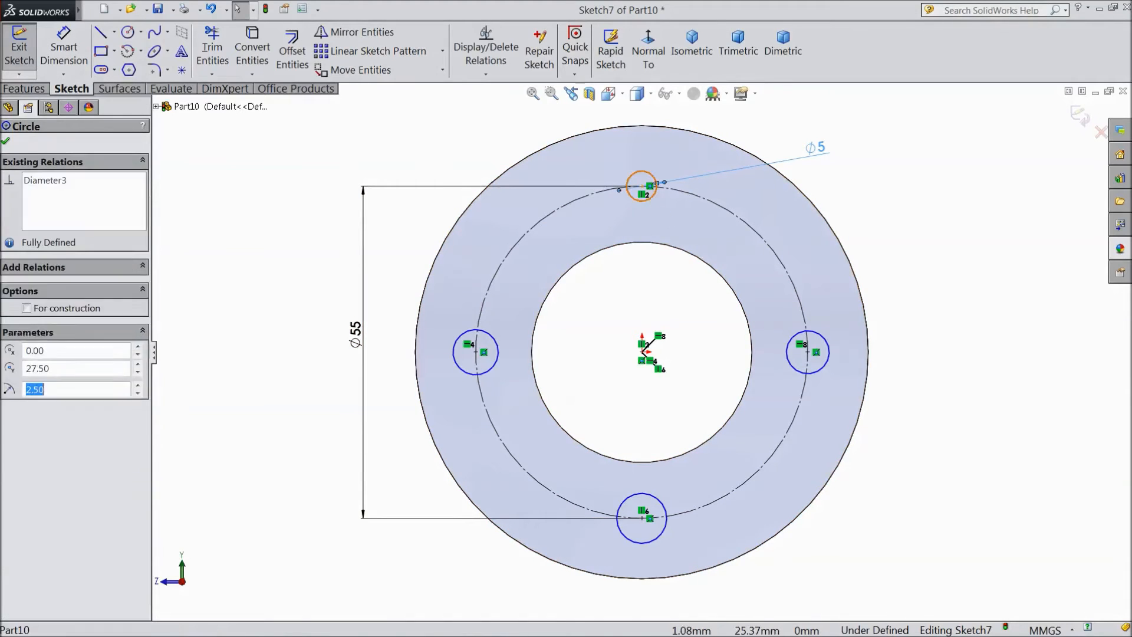
left_click(476, 352)
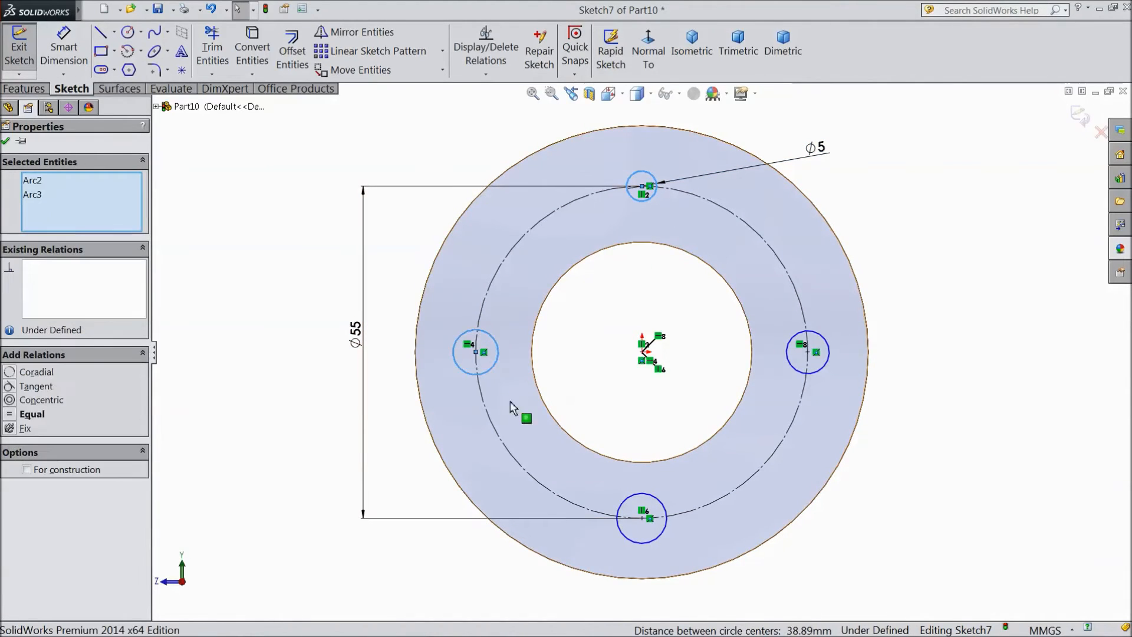
left_click(806, 353)
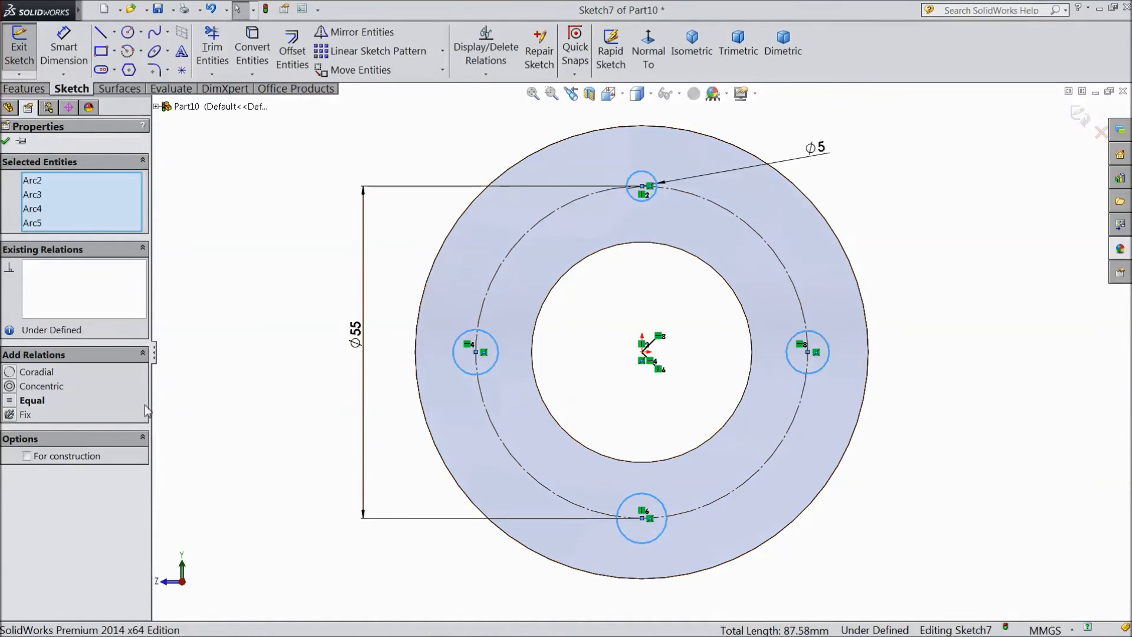
left_click(32, 399)
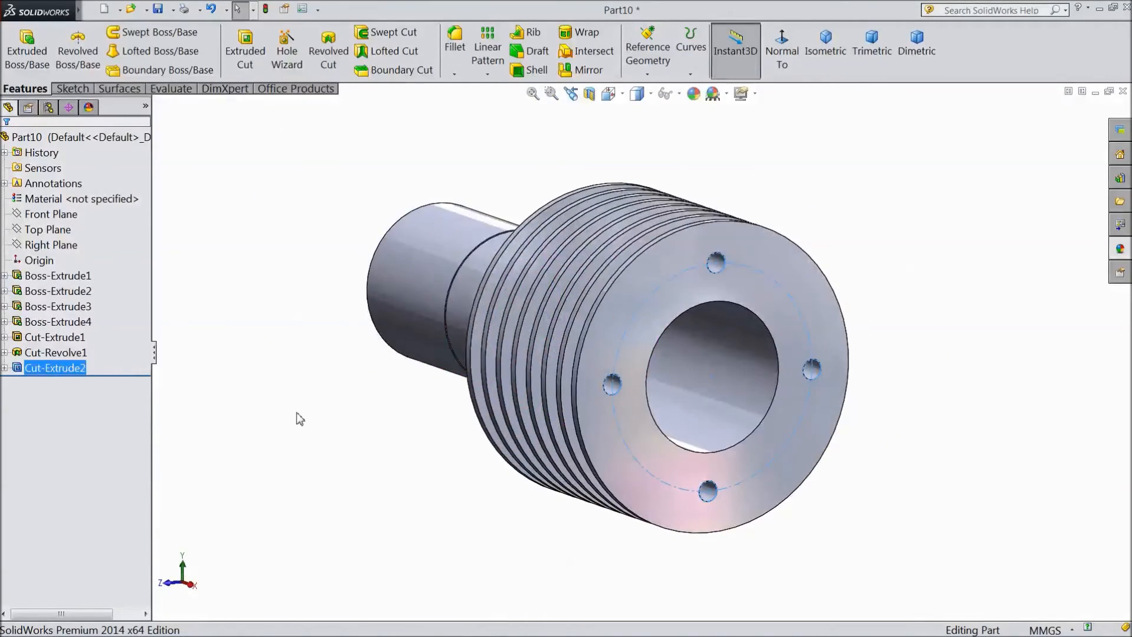
Select the bolt-holed end face to start a new sketch for the counterbore.
left_click(58, 306)
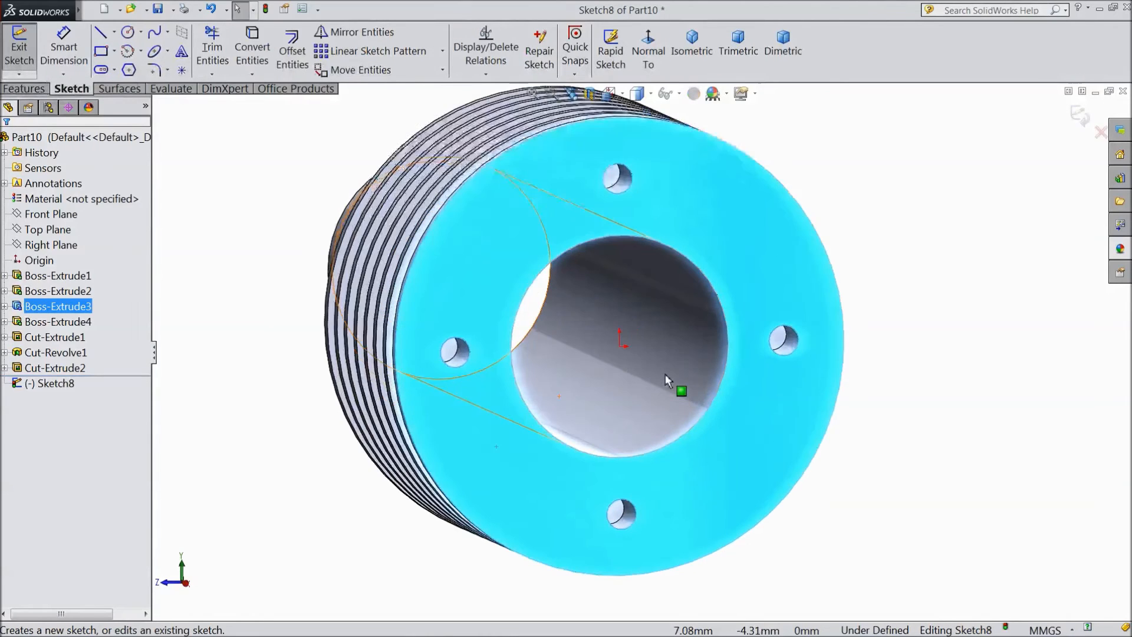
Sketch a 46 mm circle around the bore and cut it 4.00 mm deep as a counterbore.
left_click(127, 32)
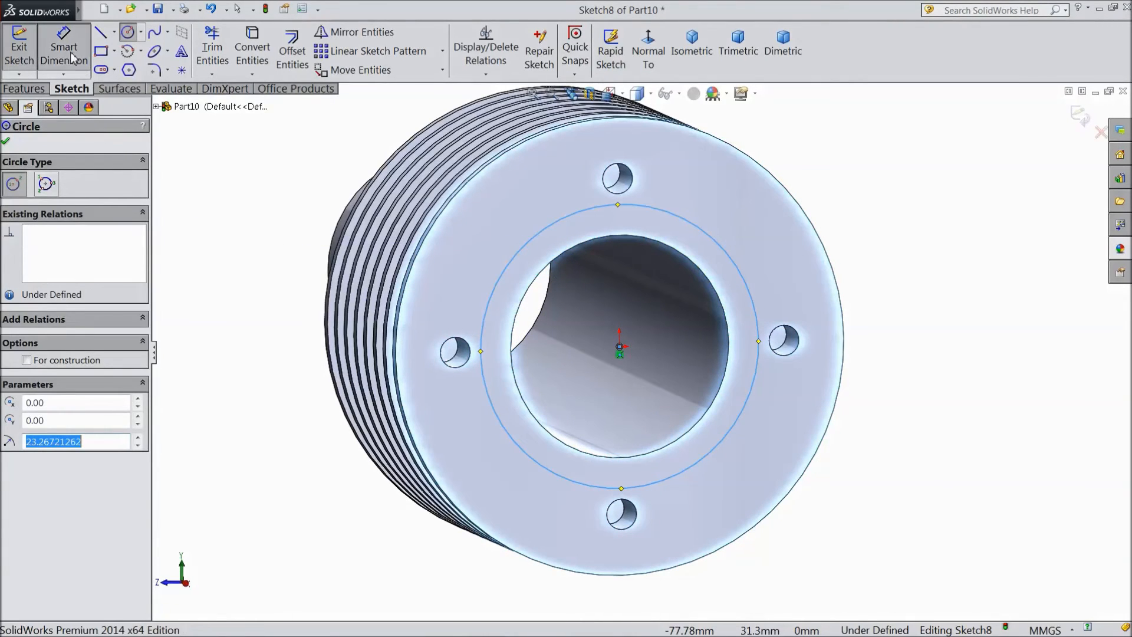
left_click(64, 51)
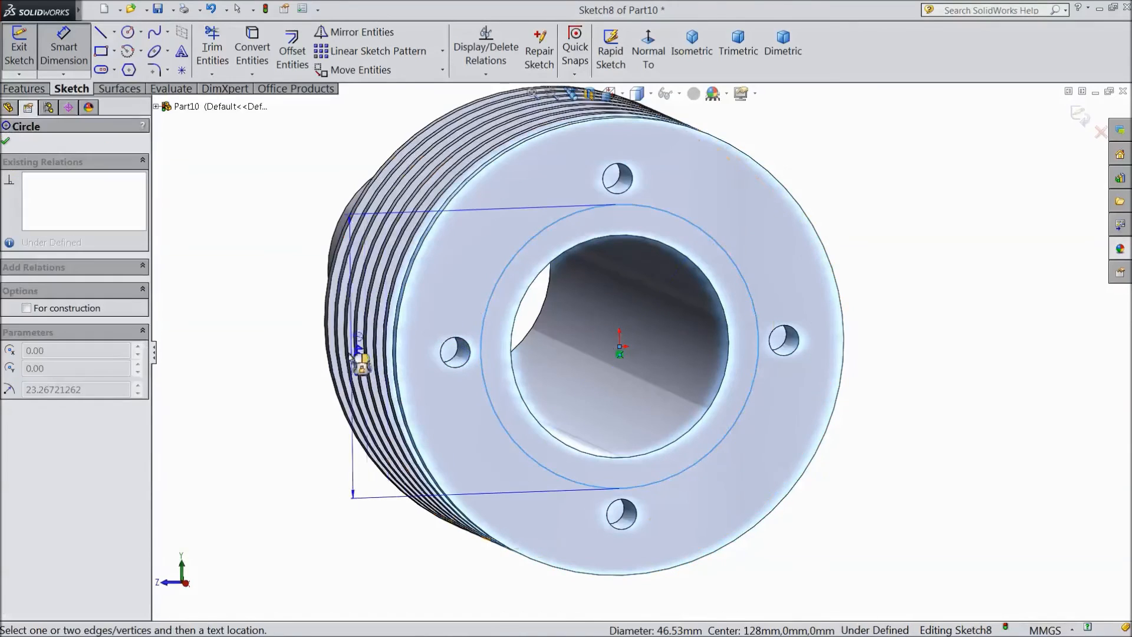
left_click(281, 465)
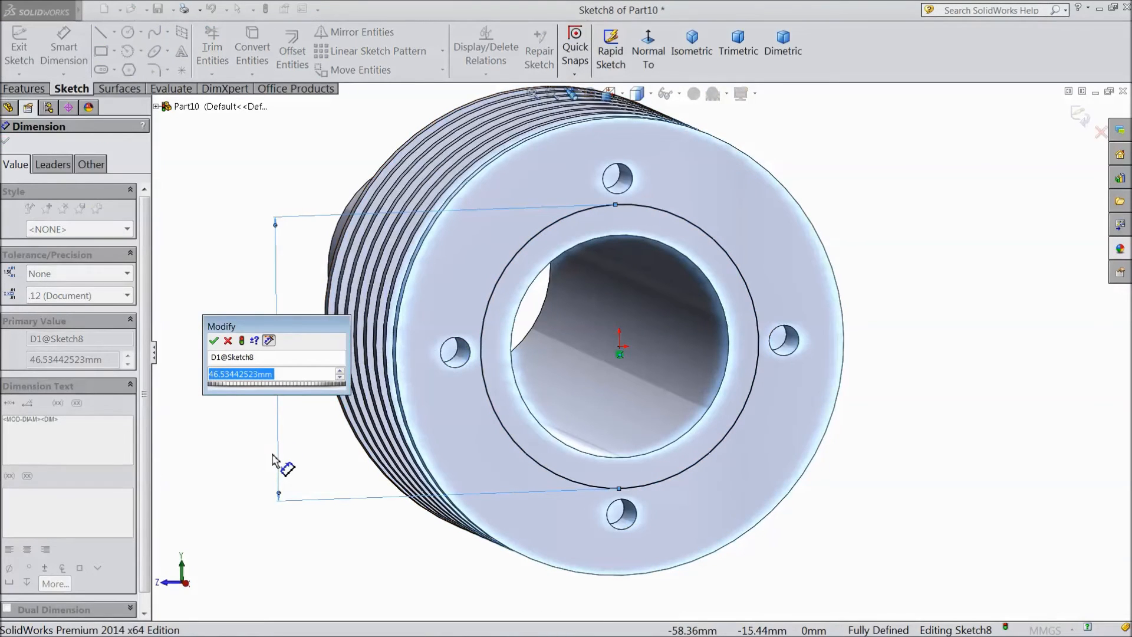
left_click(213, 339)
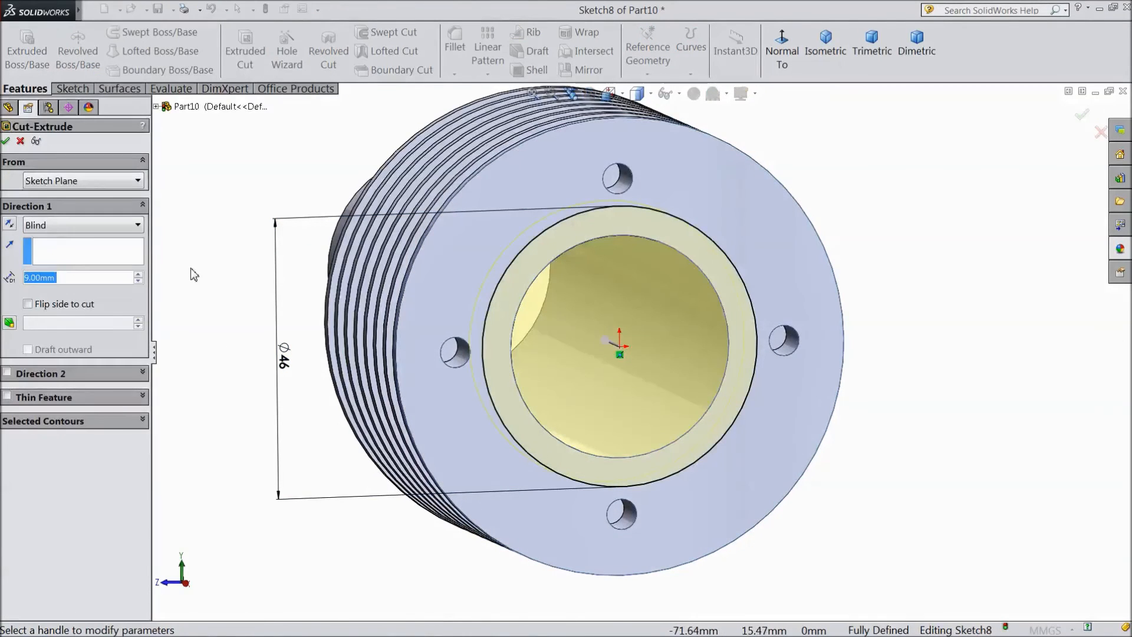
type("4.00mm")
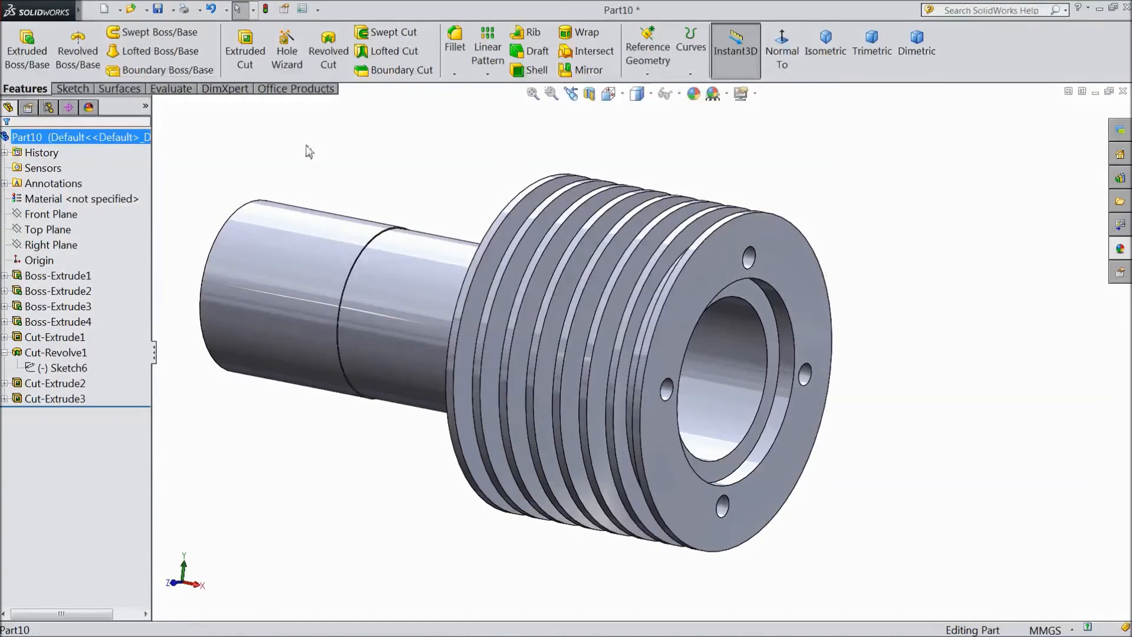
Apply the satin finish stainless steel appearance from Metal > Steel to the whole part.
left_click(1120, 247)
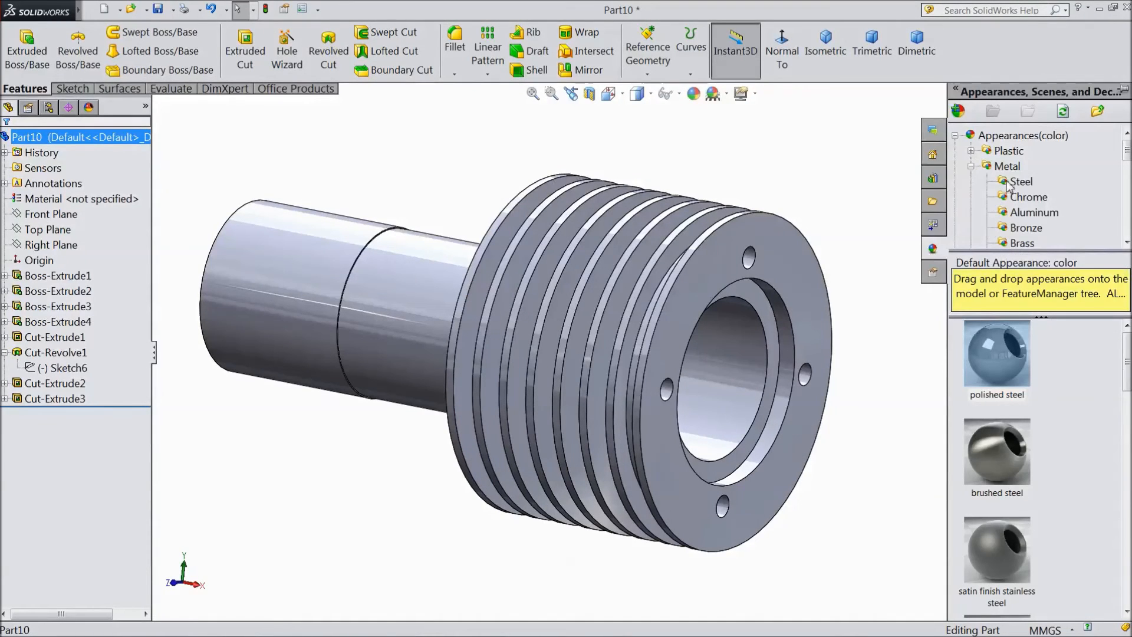
left_click(1007, 166)
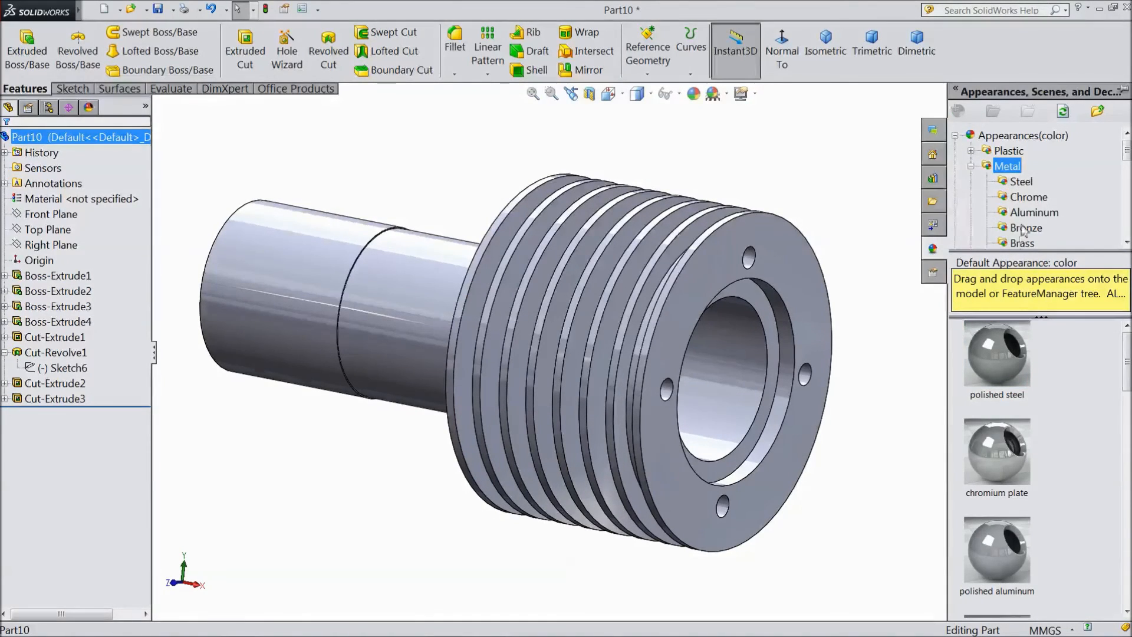
left_click(1021, 182)
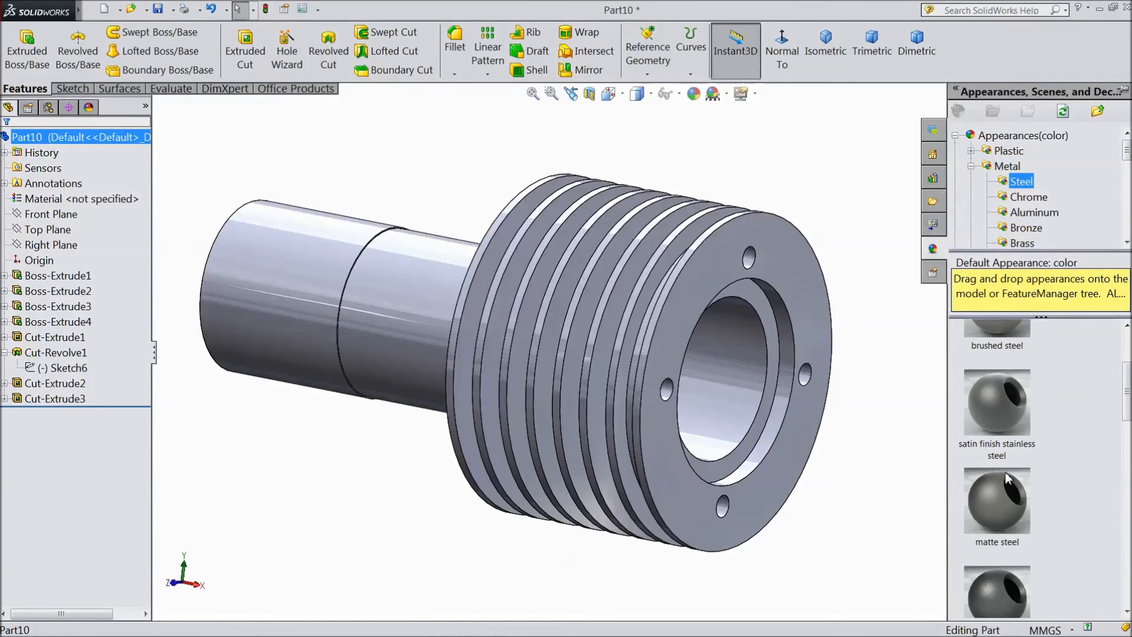
mouse_move(996, 401)
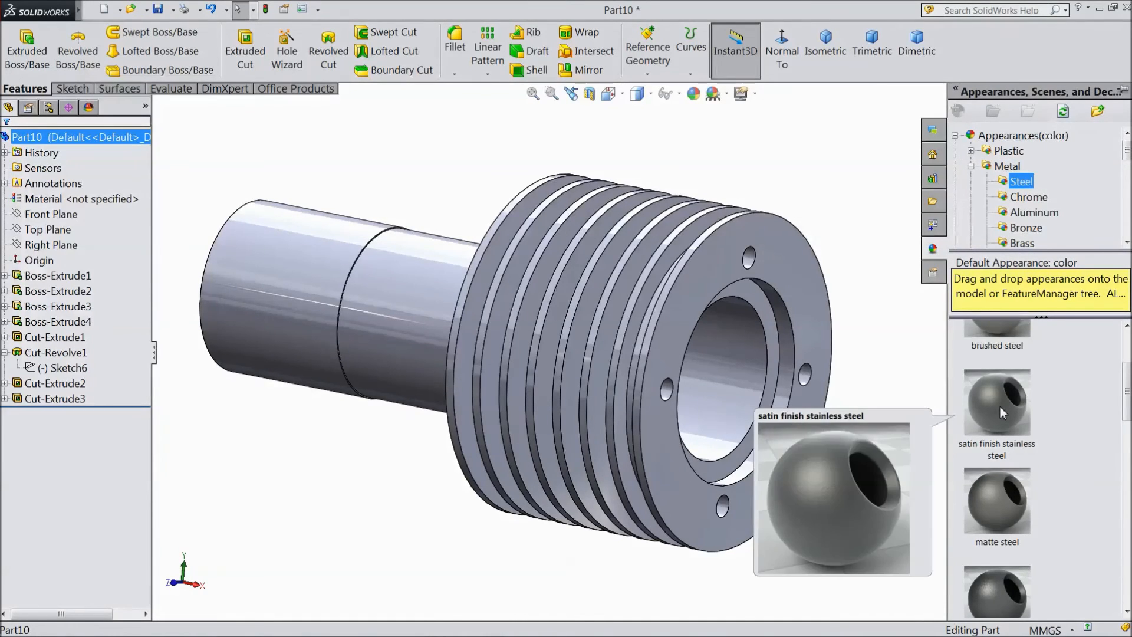
double_click(997, 401)
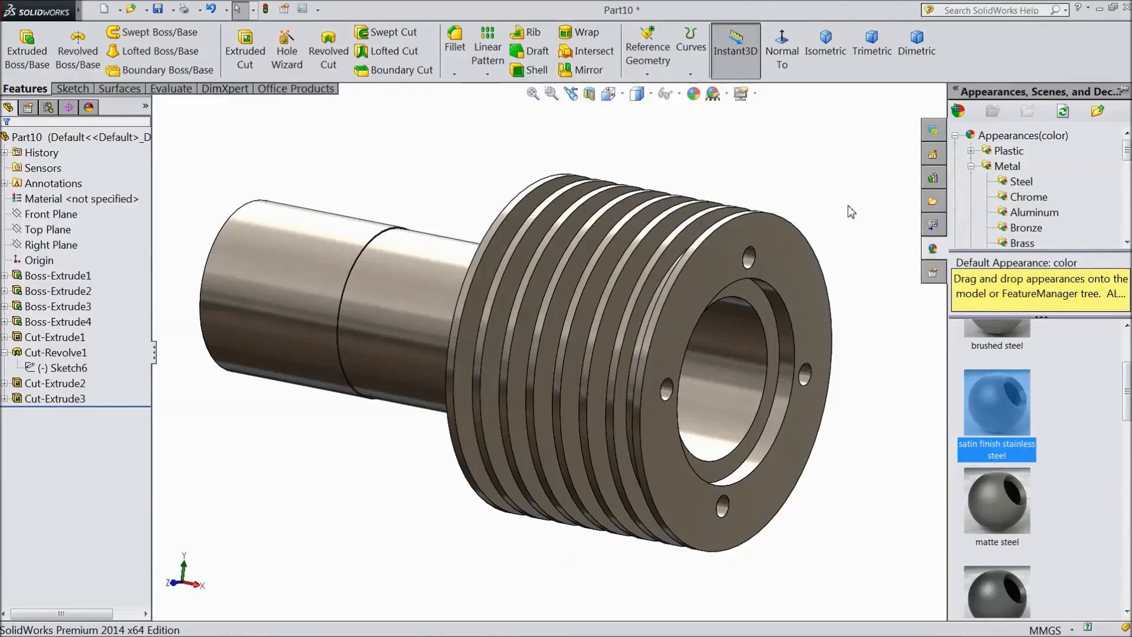